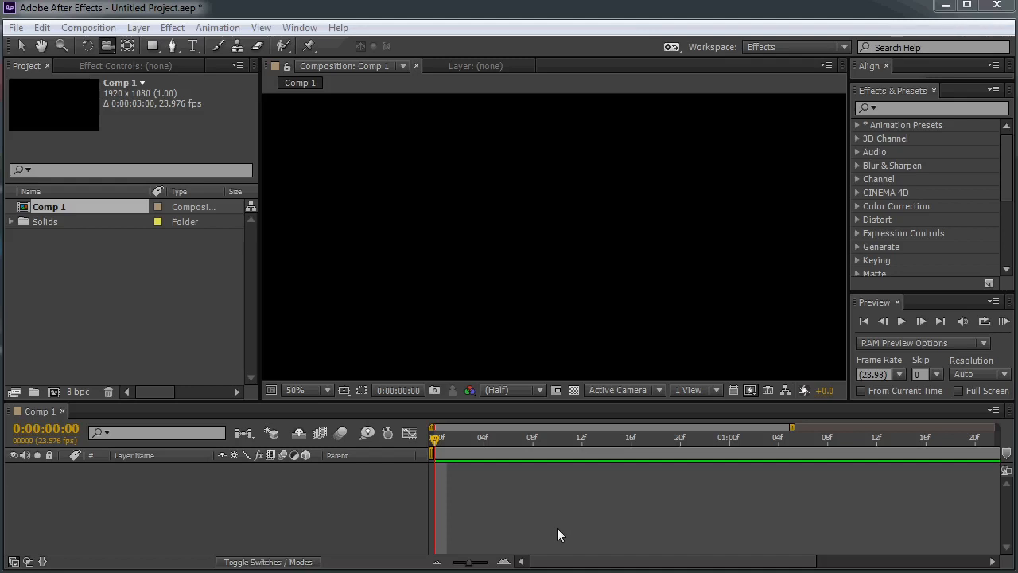
{"action": "mouse_move", "coordinate": [577, 271]}
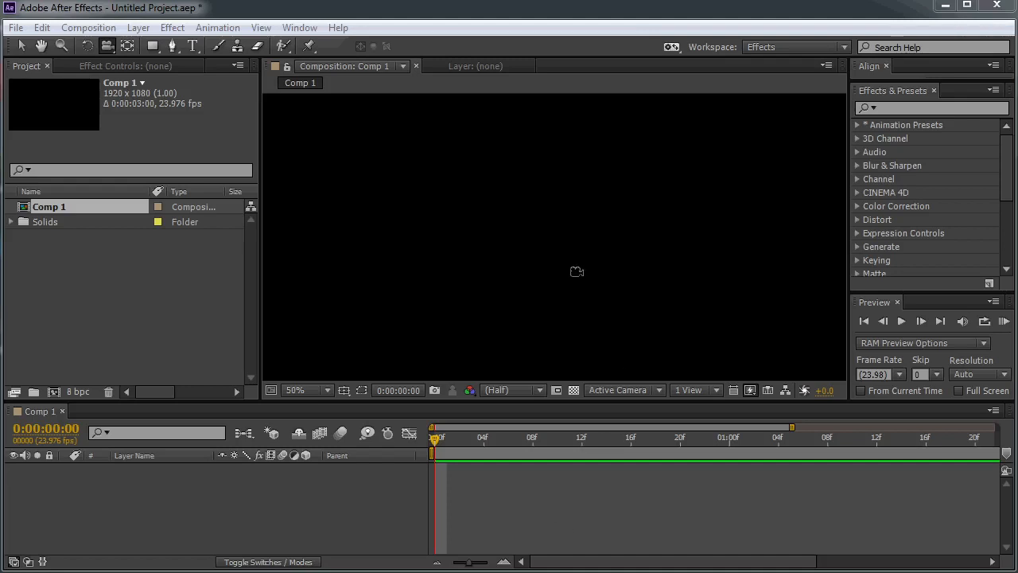
{"action": "mouse_move", "coordinate": [486, 308]}
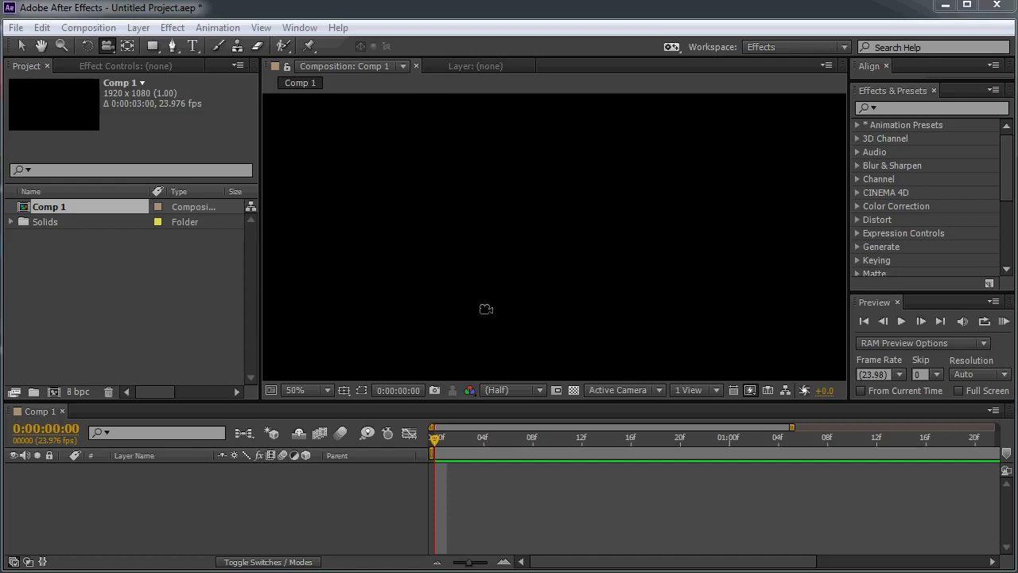
{"action": "mouse_move", "coordinate": [436, 240]}
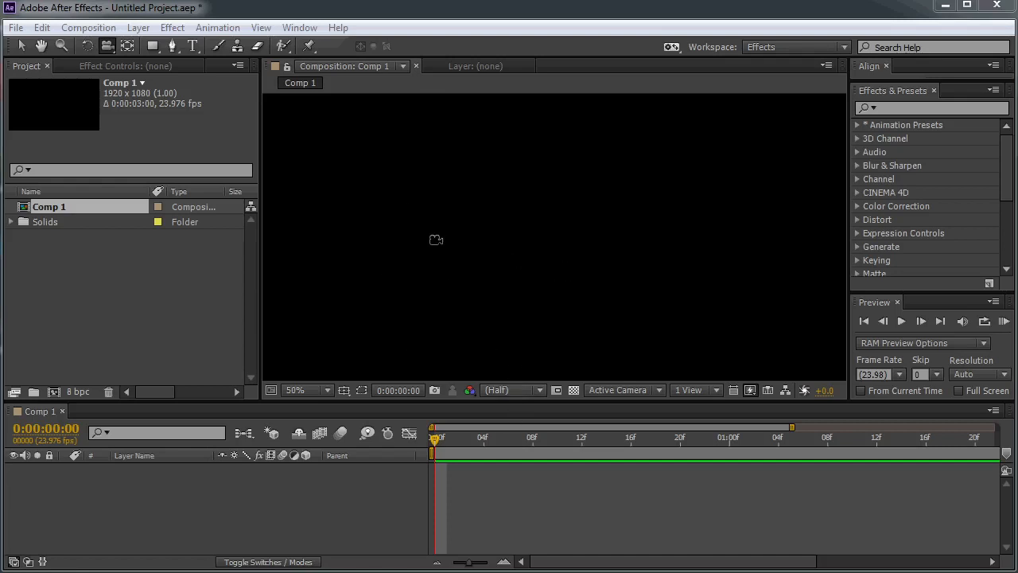
{"action": "mouse_move", "coordinate": [519, 246]}
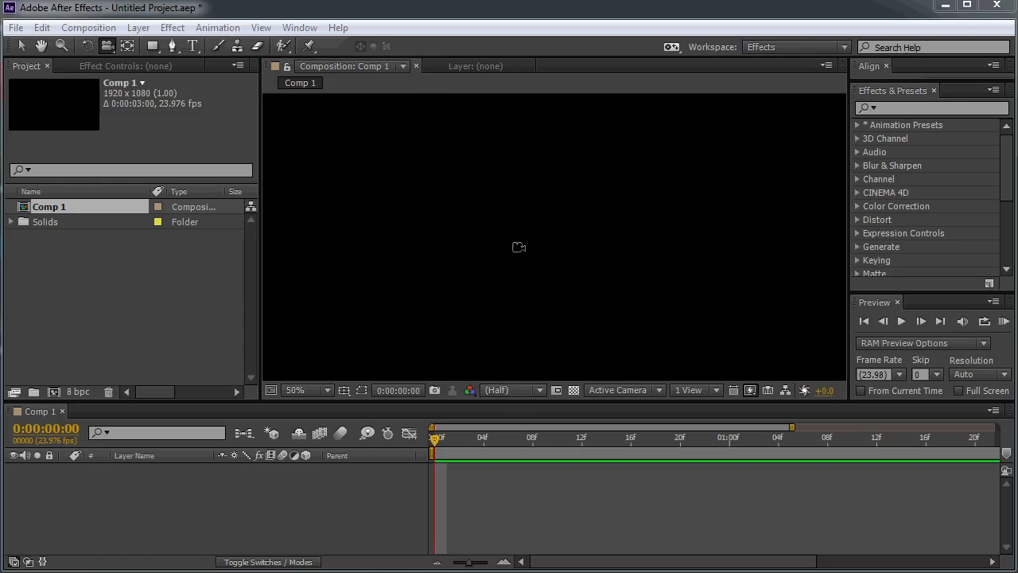
{"action": "mouse_move", "coordinate": [580, 305]}
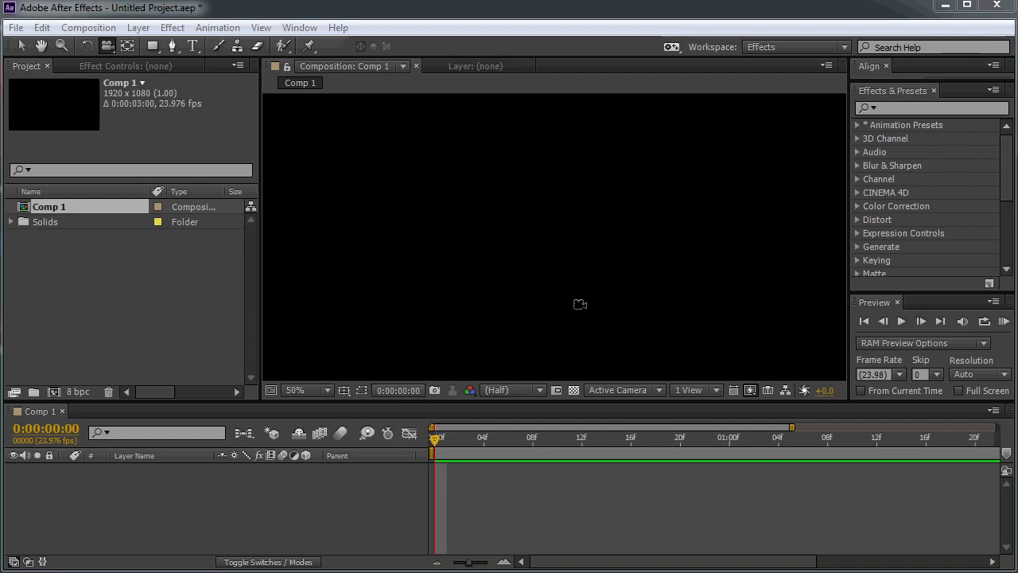
{"action": "mouse_move", "coordinate": [492, 349]}
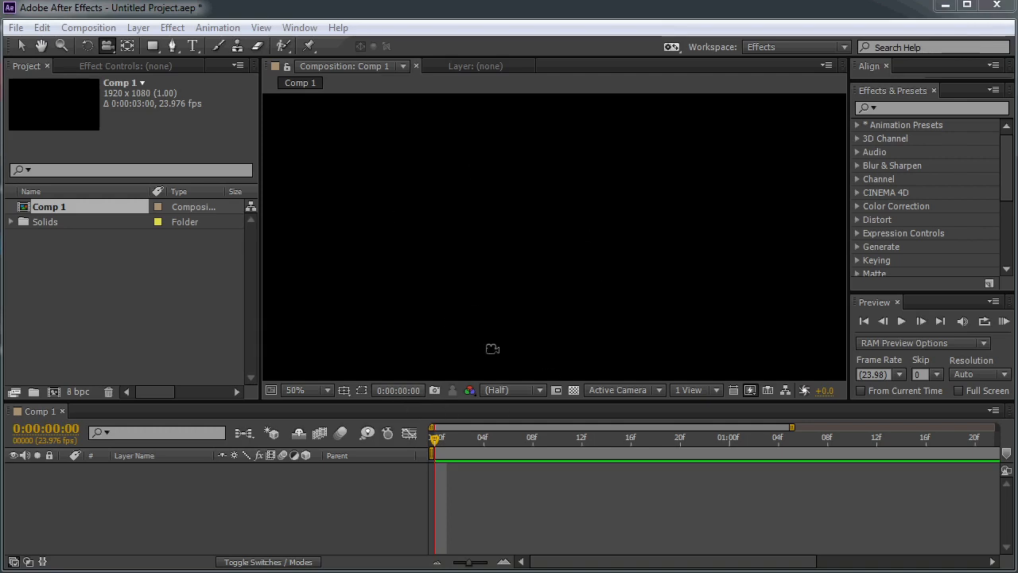
{"action": "mouse_move", "coordinate": [350, 229]}
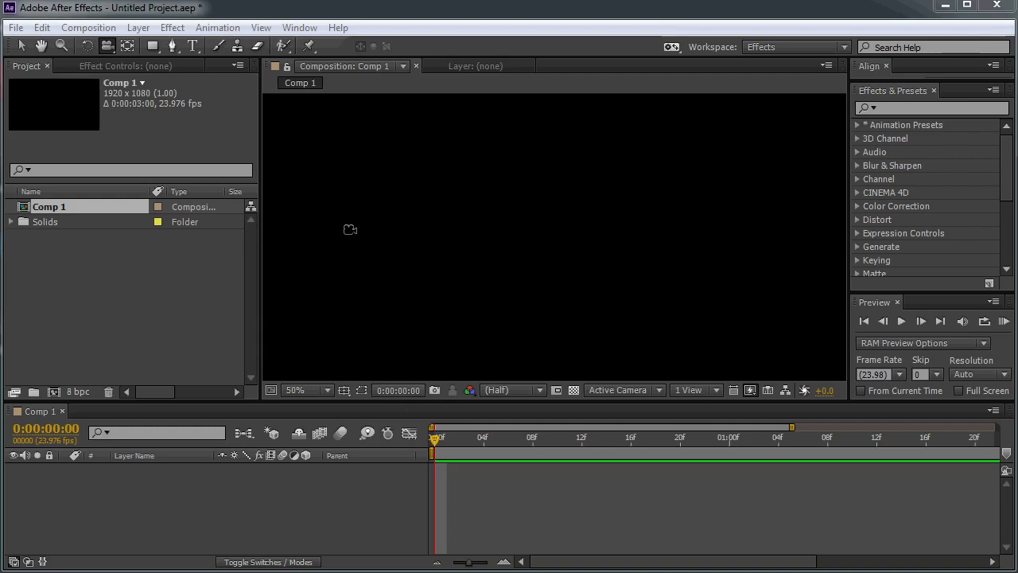
{"action": "mouse_move", "coordinate": [295, 216]}
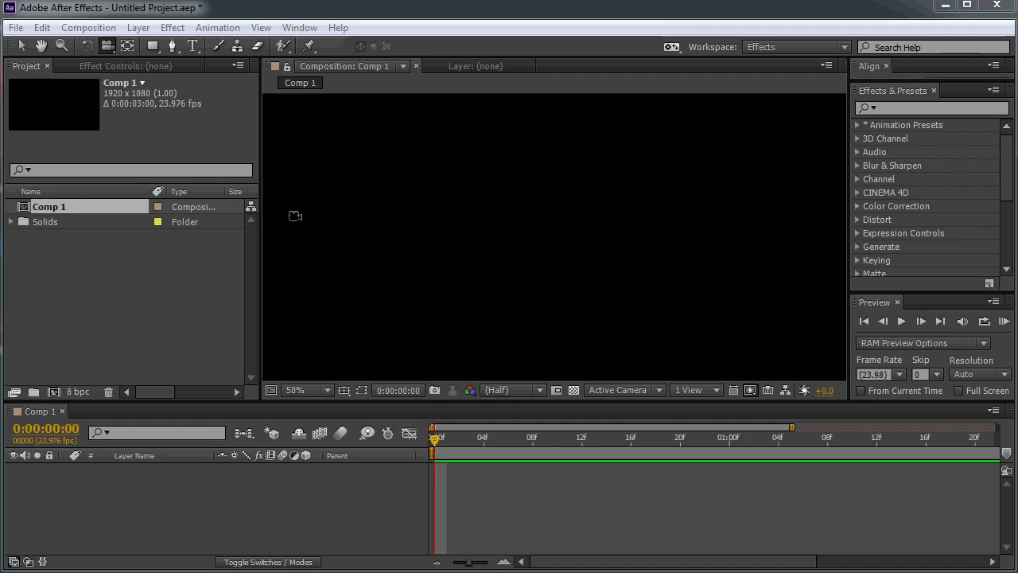
Step: Create a 100x100 px deep red square solid and duplicate it into a row of six
{"action": "left_click", "coordinate": [136, 28]}
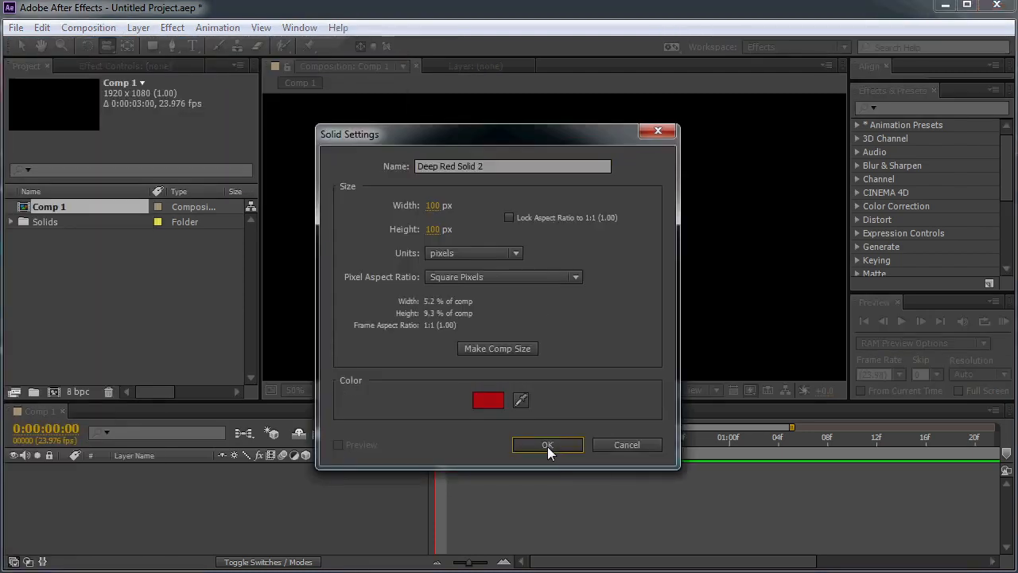
{"action": "left_click", "coordinate": [547, 445]}
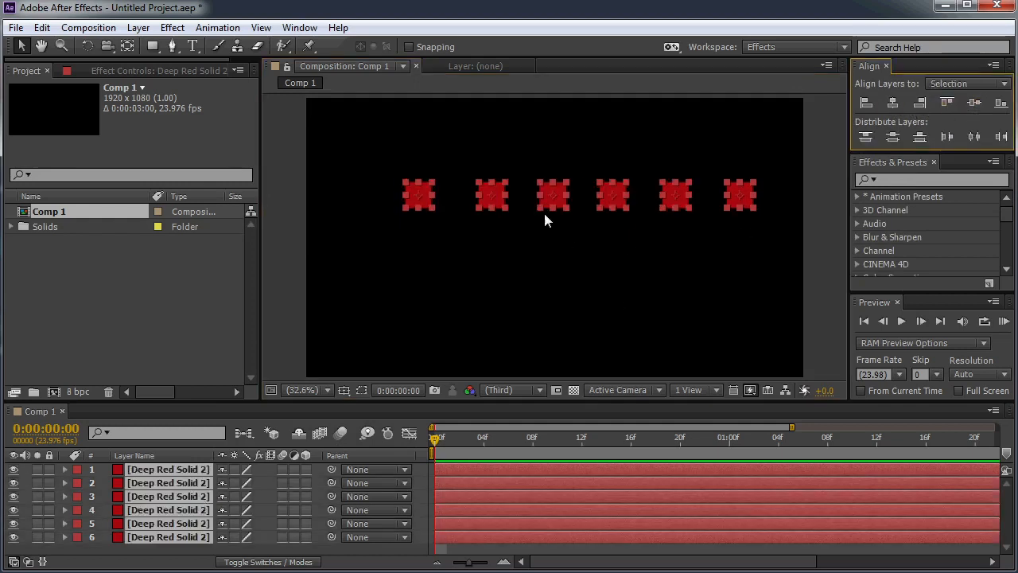
Step: Set the first solid's Scale to 200% and the last solid's to 20%
{"action": "left_click", "coordinate": [892, 137]}
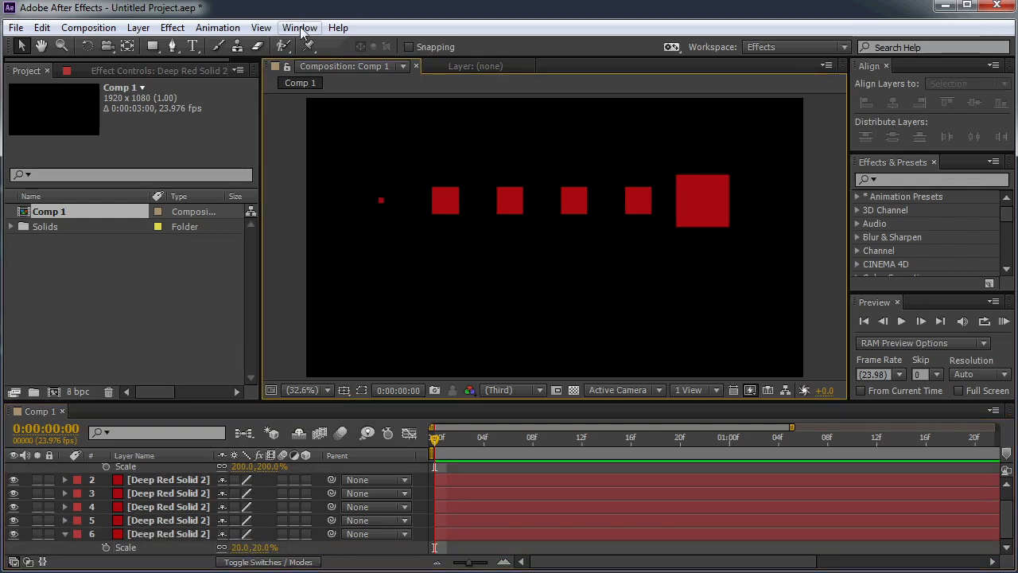
Step: Launch the Distribute By Scale.jsxbin panel from the Window menu and move it aside
{"action": "left_click", "coordinate": [299, 27]}
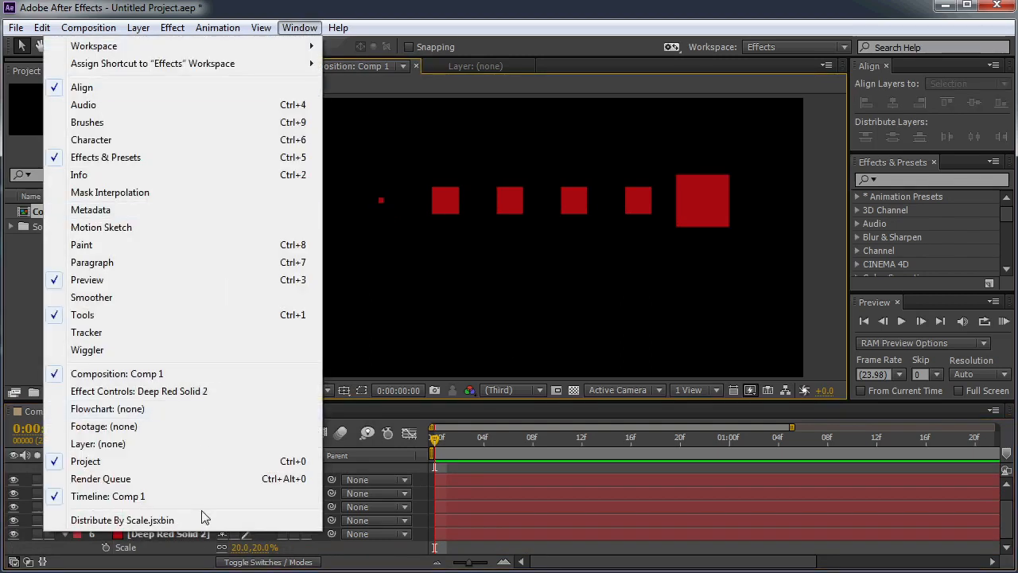
{"action": "left_click", "coordinate": [124, 519]}
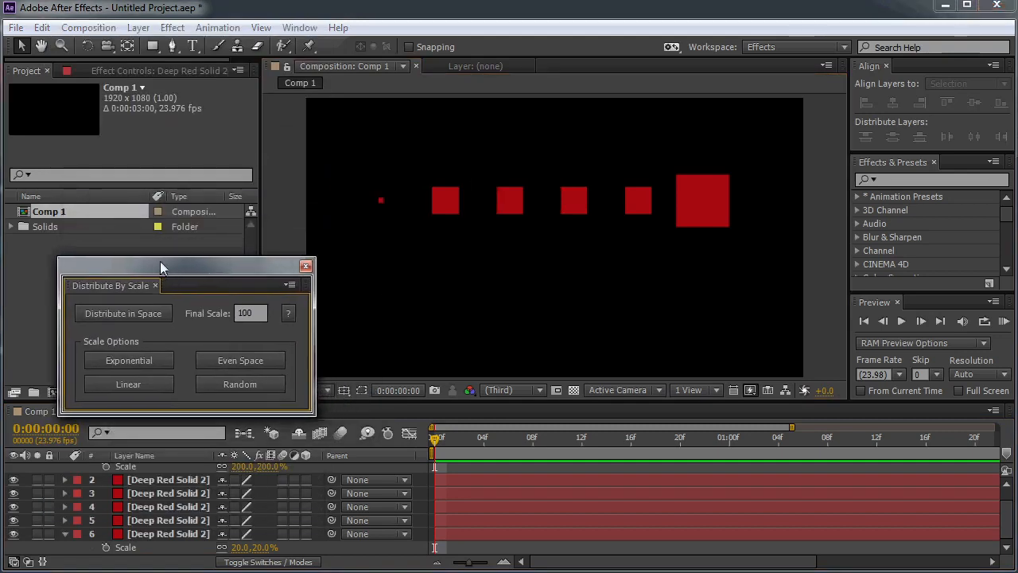
{"action": "left_click_drag", "start_coordinate": [163, 267], "coordinate": [133, 241]}
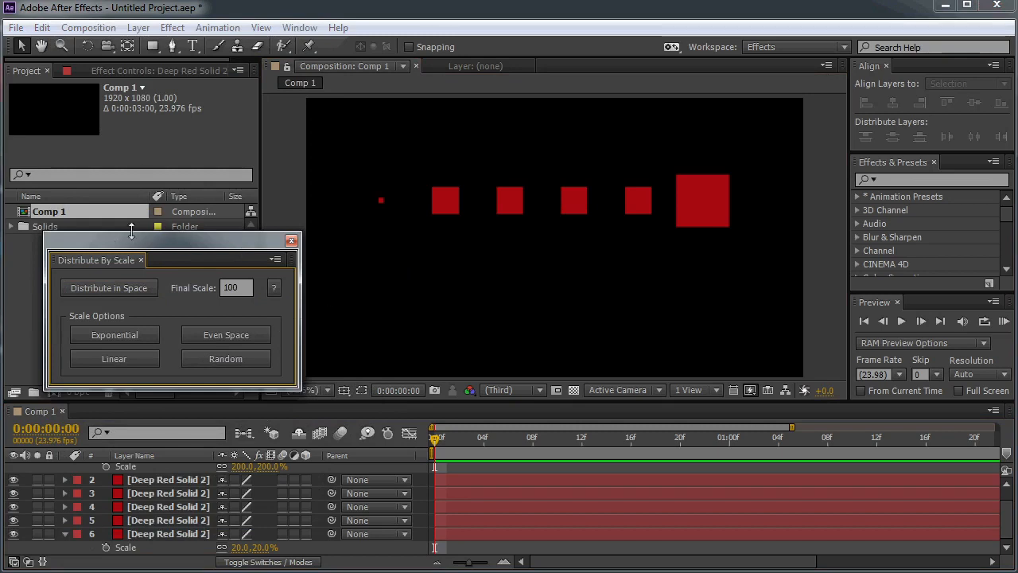
{"action": "mouse_move", "coordinate": [93, 282]}
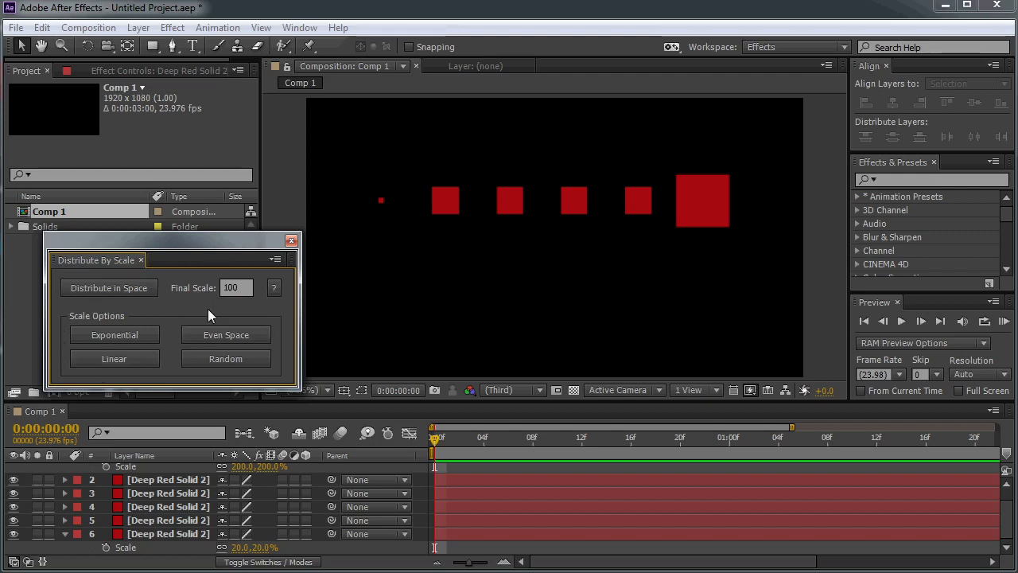
{"action": "mouse_move", "coordinate": [223, 374]}
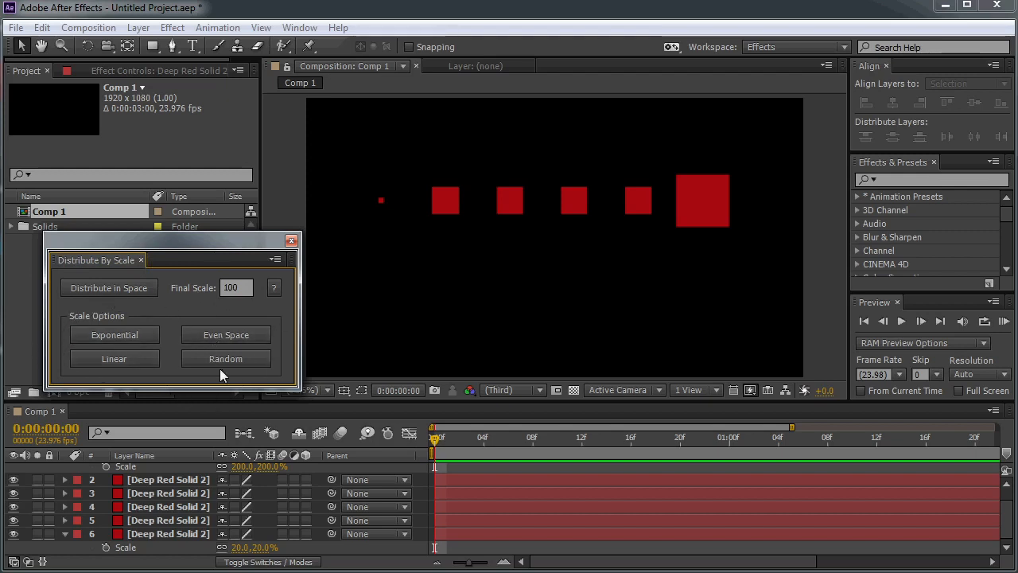
{"action": "mouse_move", "coordinate": [257, 365]}
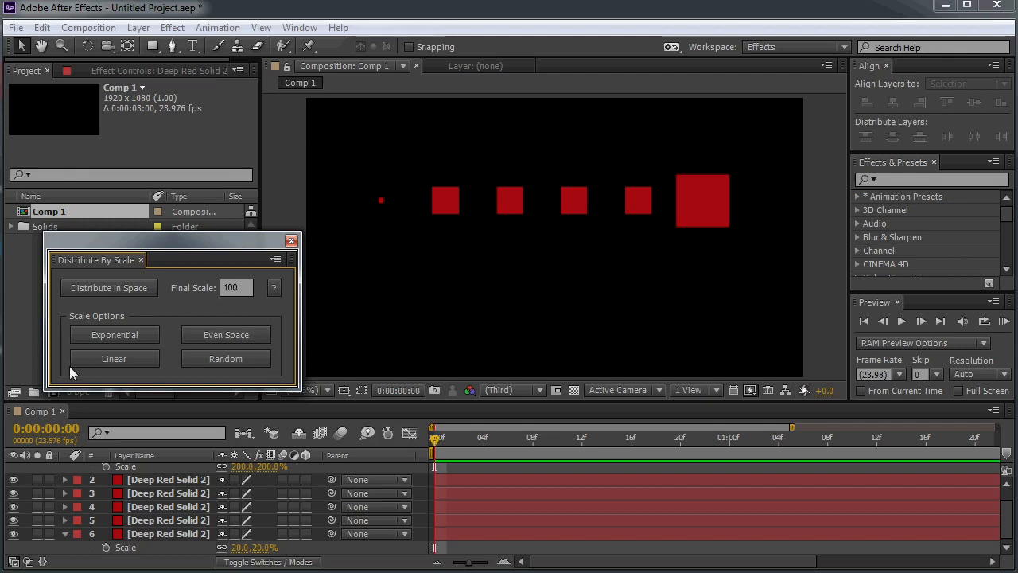
{"action": "mouse_move", "coordinate": [185, 305]}
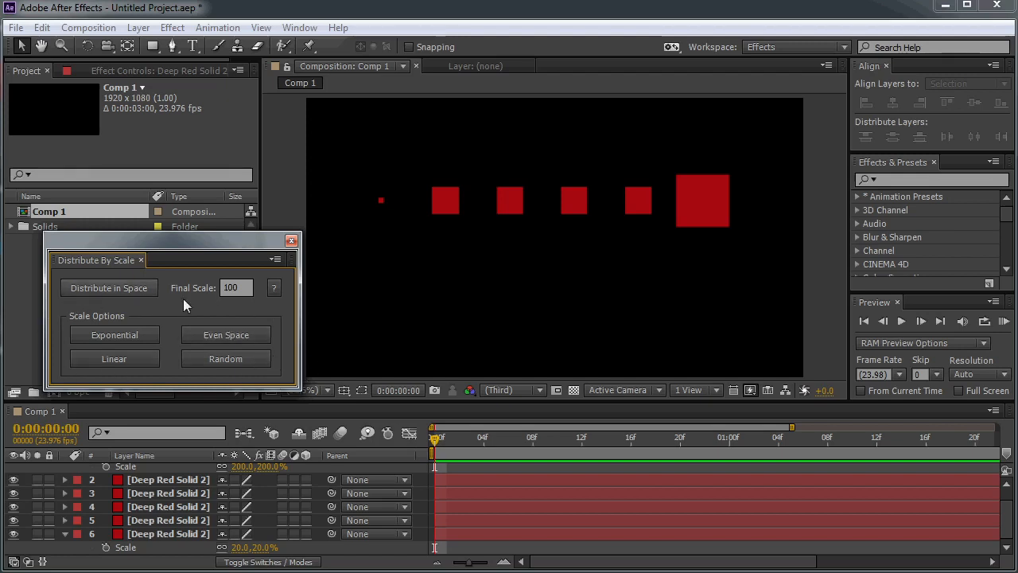
{"action": "mouse_move", "coordinate": [515, 225]}
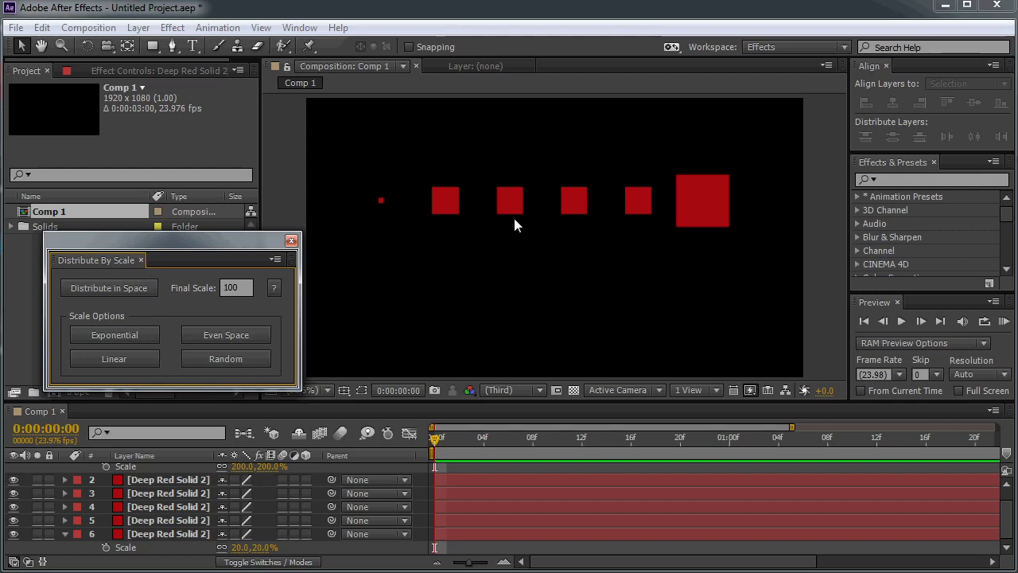
{"action": "mouse_move", "coordinate": [345, 153]}
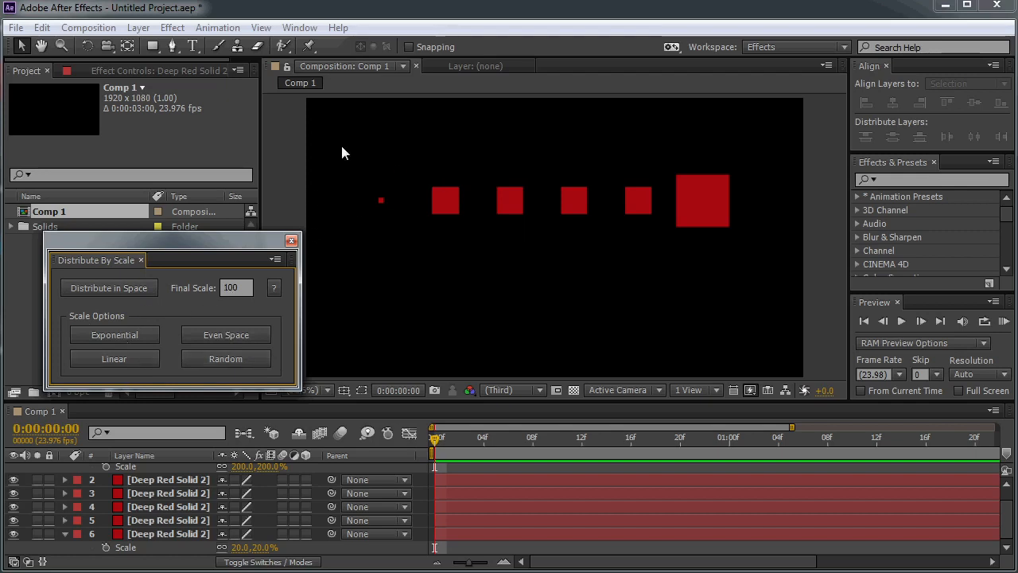
{"action": "mouse_move", "coordinate": [250, 392]}
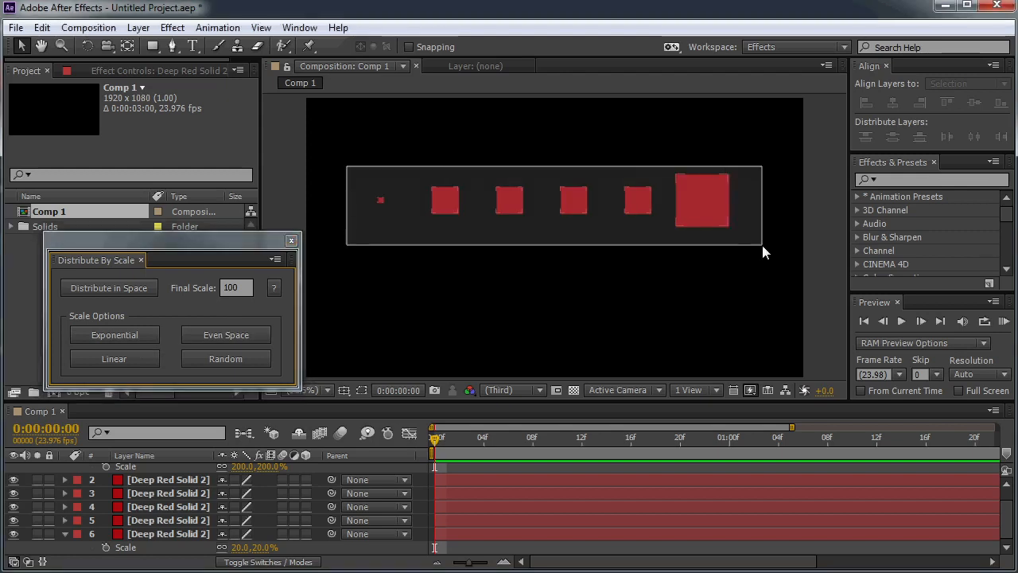
Step: Grade the six squares exponentially, then linearly, between 20% and 200%
{"action": "left_click", "coordinate": [114, 334]}
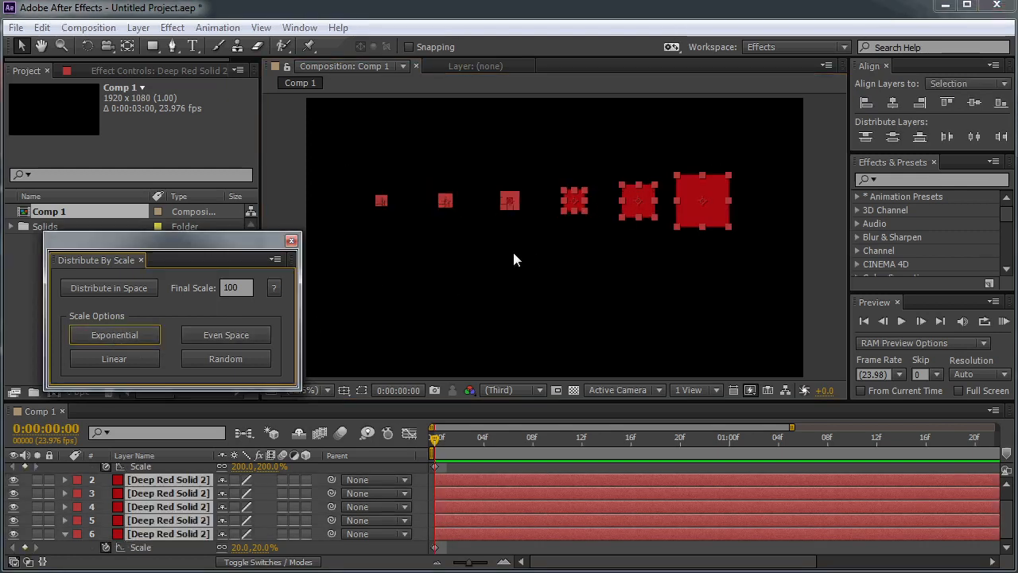
{"action": "mouse_move", "coordinate": [666, 200]}
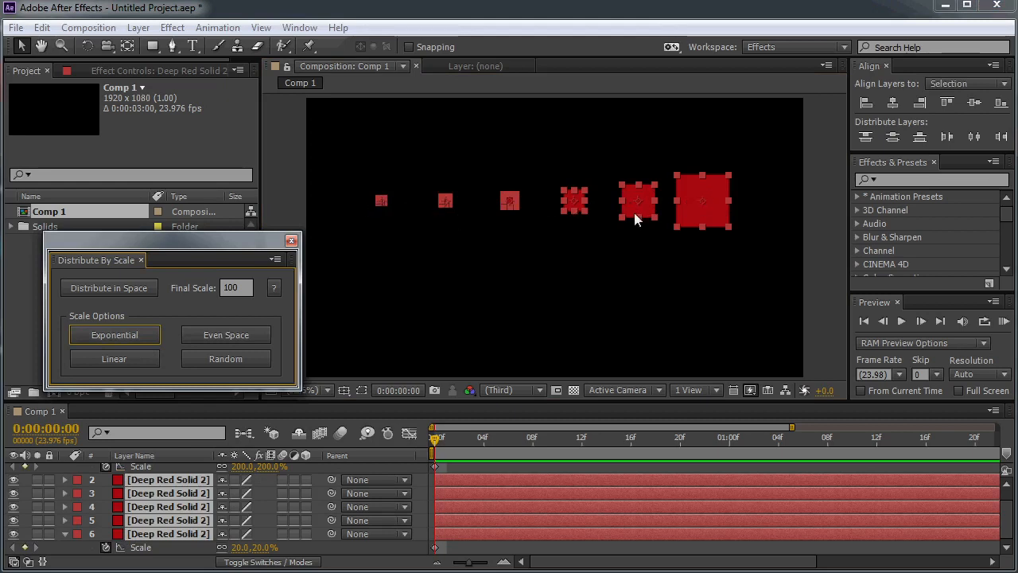
{"action": "left_click", "coordinate": [114, 358]}
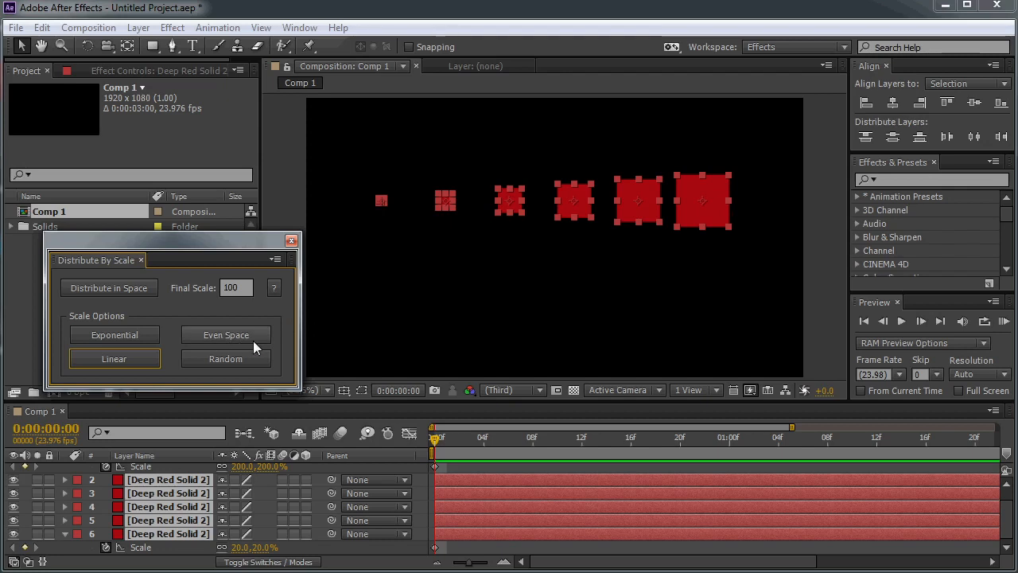
{"action": "mouse_move", "coordinate": [147, 301]}
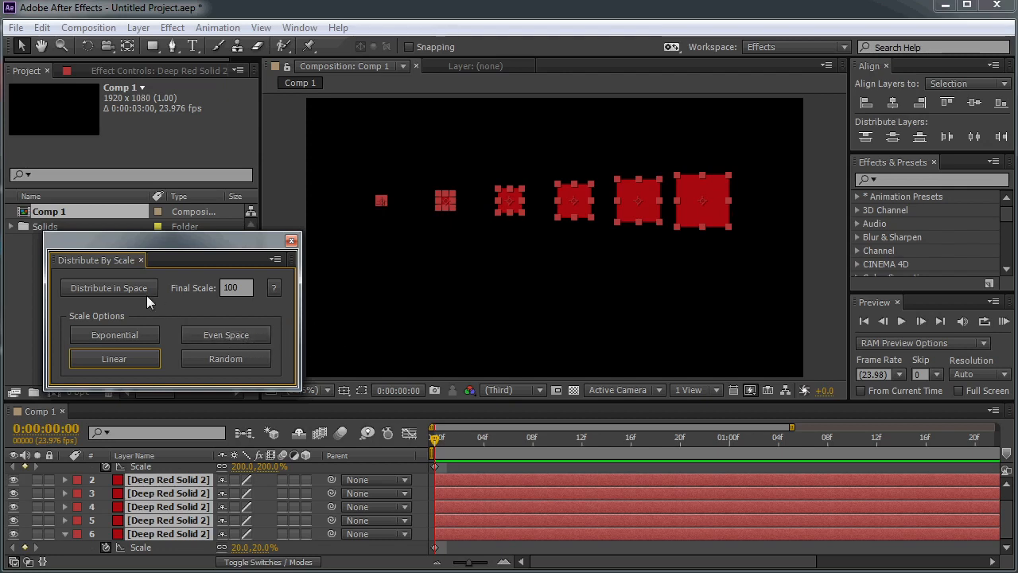
{"action": "mouse_move", "coordinate": [135, 312]}
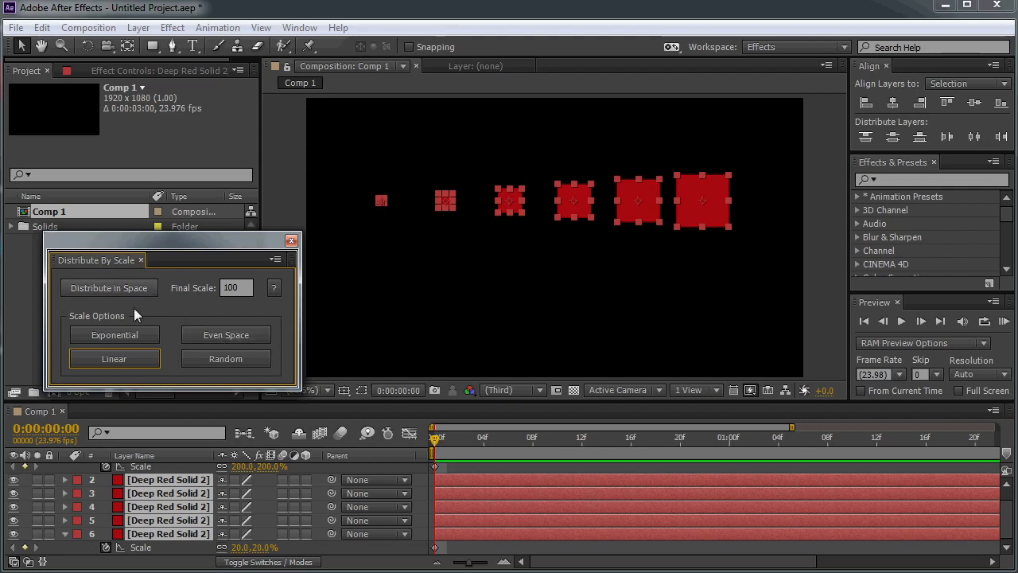
{"action": "mouse_move", "coordinate": [120, 296]}
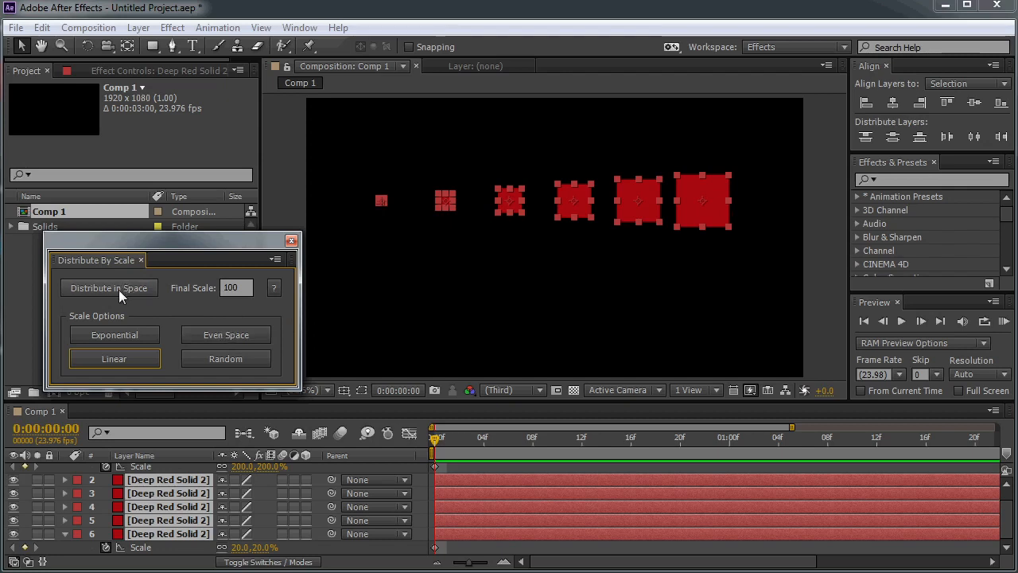
{"action": "mouse_move", "coordinate": [457, 233]}
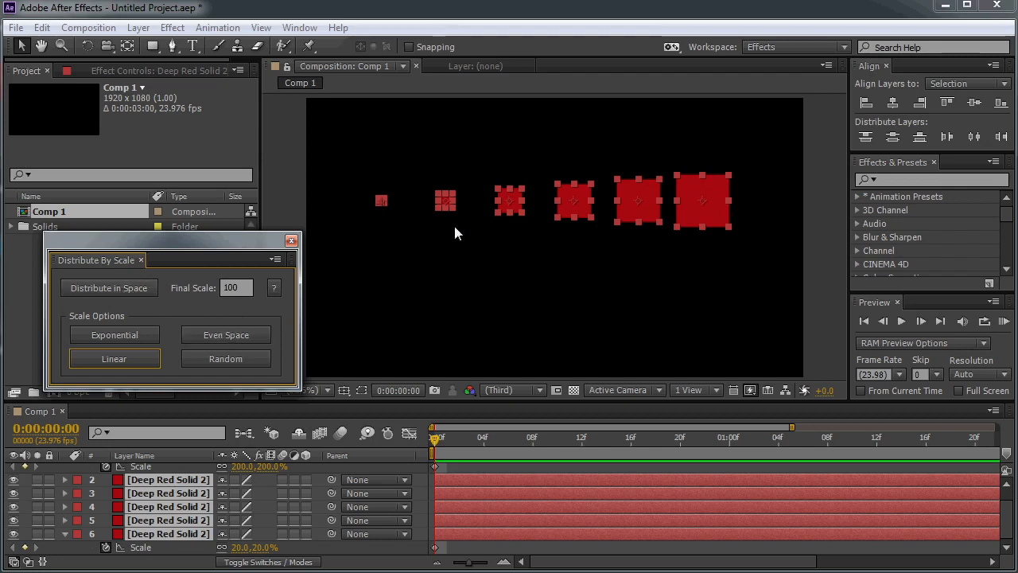
{"action": "mouse_move", "coordinate": [387, 311]}
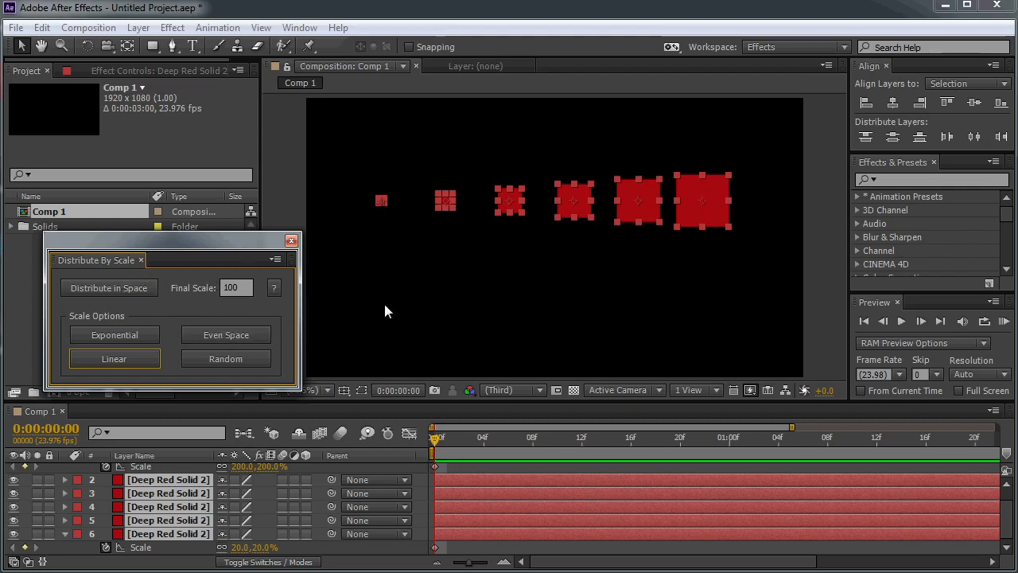
{"action": "mouse_move", "coordinate": [392, 283]}
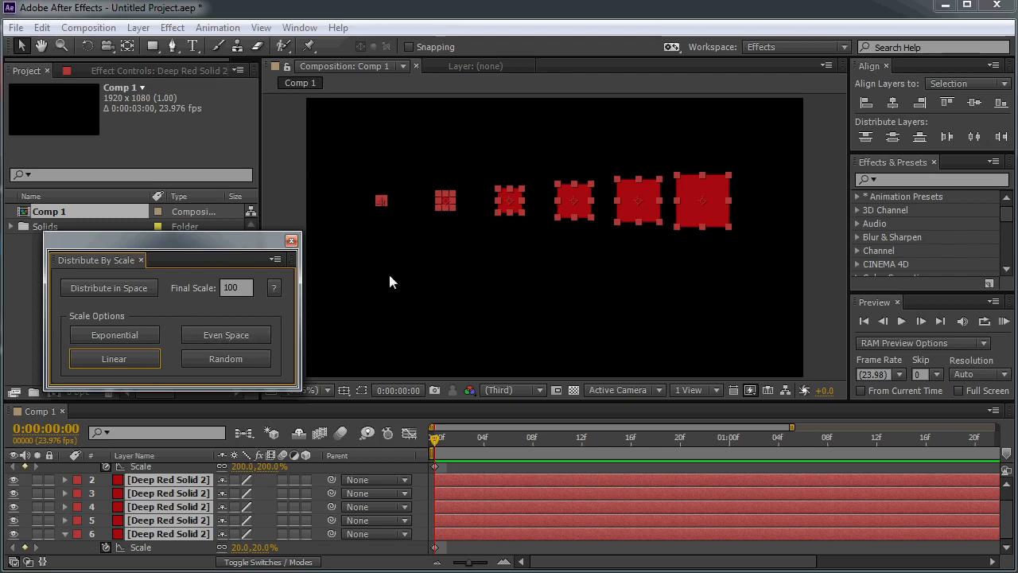
{"action": "mouse_move", "coordinate": [660, 206]}
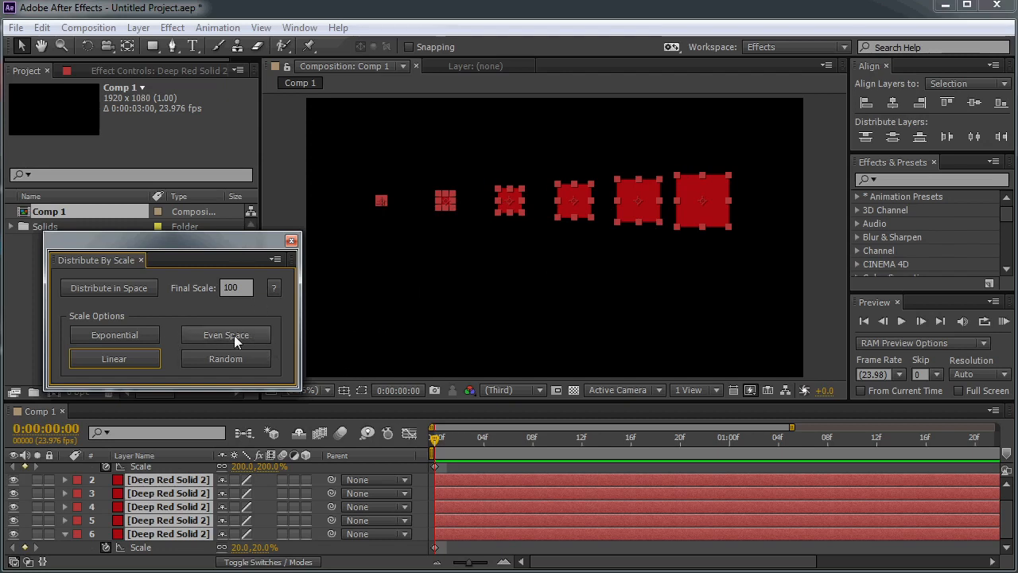
Step: Create Camera 1 with default settings and dismiss the 2D layers warning
{"action": "left_click", "coordinate": [226, 334]}
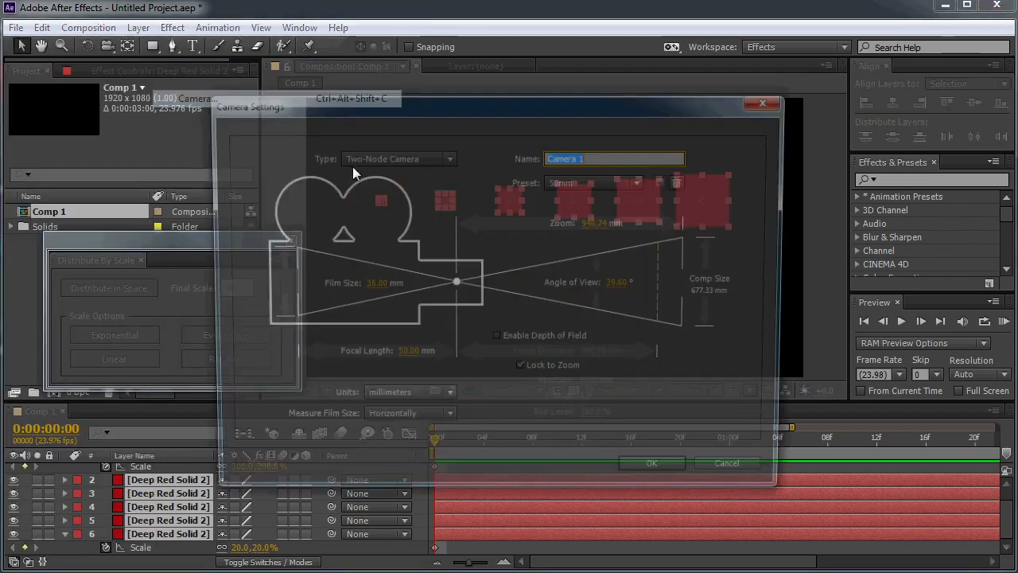
{"action": "left_click", "coordinate": [651, 463]}
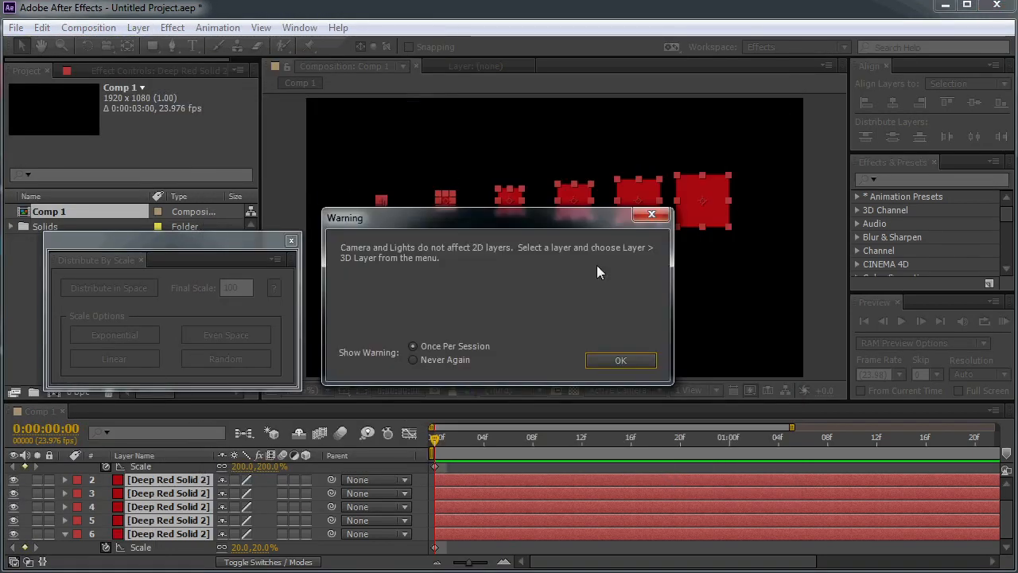
{"action": "mouse_move", "coordinate": [430, 255]}
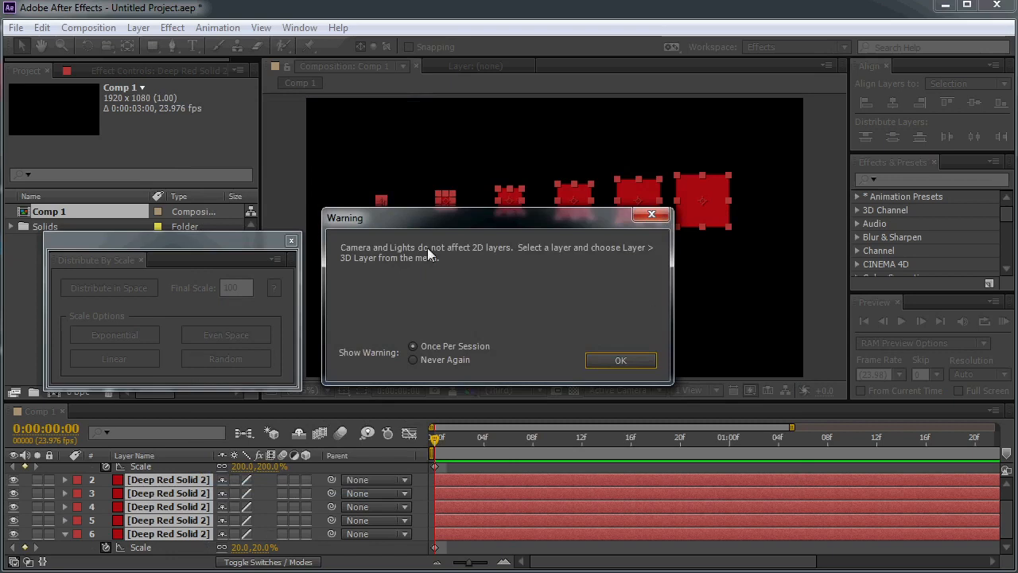
{"action": "left_click", "coordinate": [620, 360]}
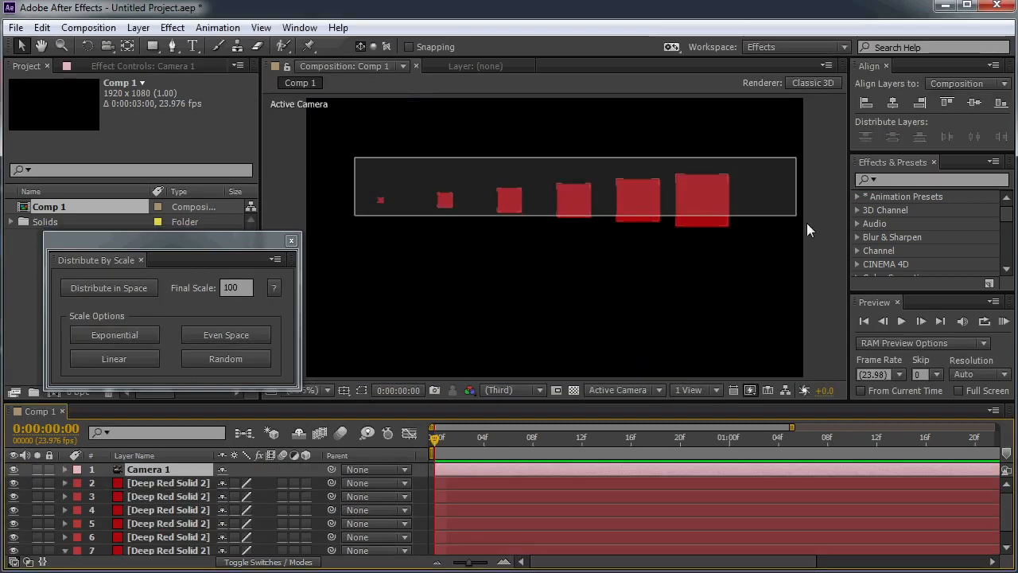
Step: Apply Even Space and then Random scaling to the six selected squares
{"action": "left_click", "coordinate": [226, 334]}
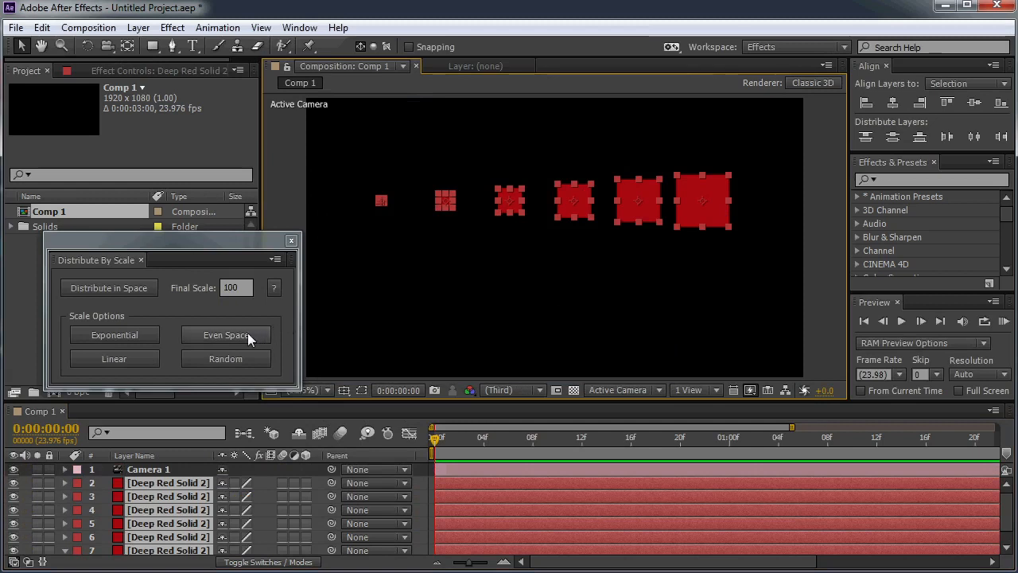
{"action": "left_click", "coordinate": [226, 334]}
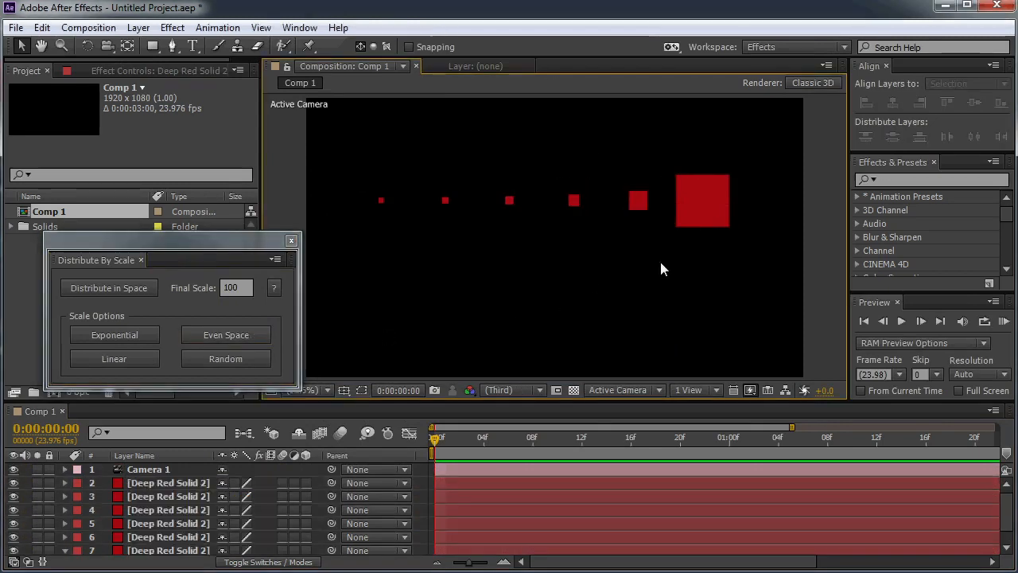
{"action": "mouse_move", "coordinate": [407, 197]}
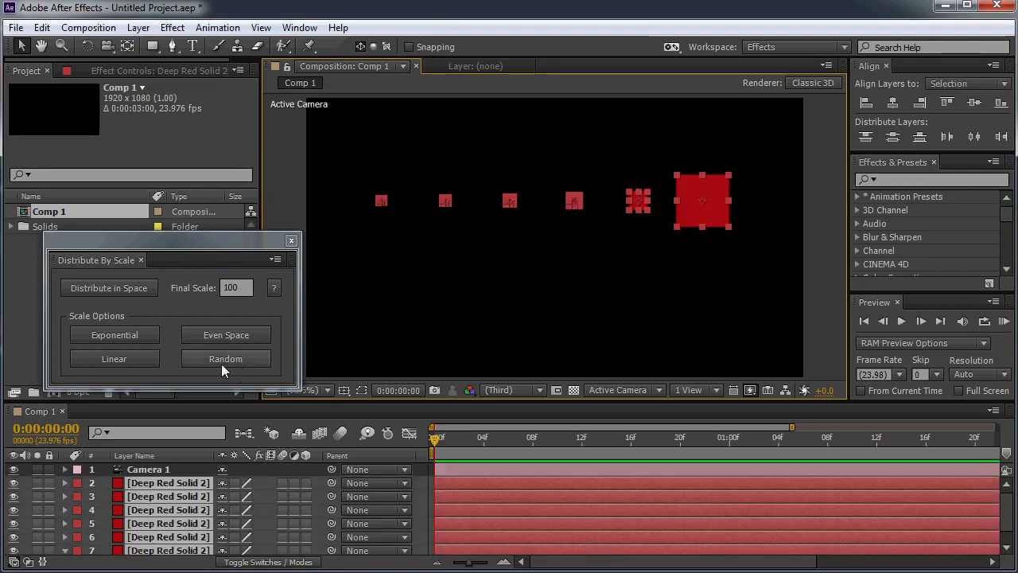
{"action": "left_click", "coordinate": [226, 358]}
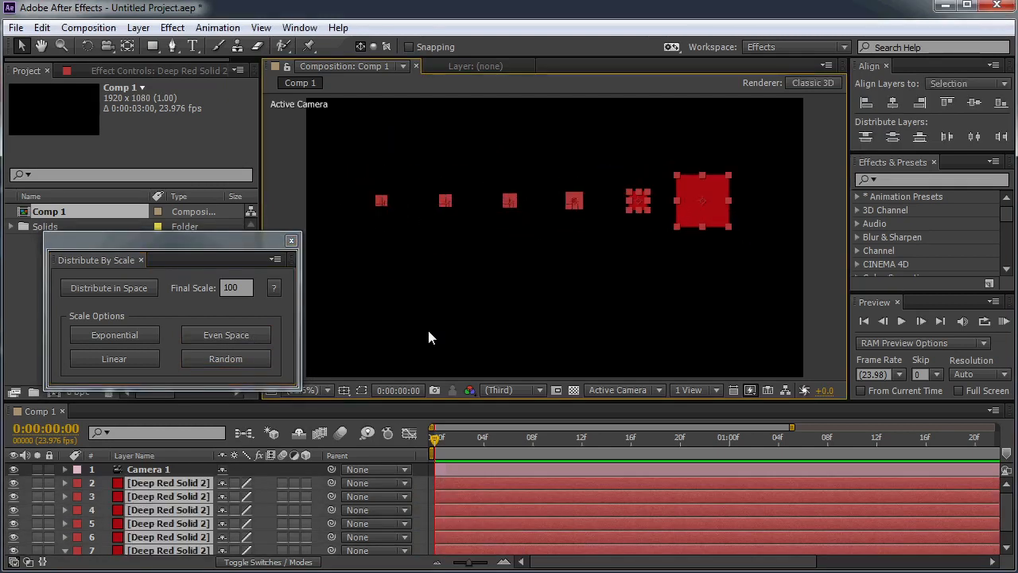
{"action": "mouse_move", "coordinate": [461, 320]}
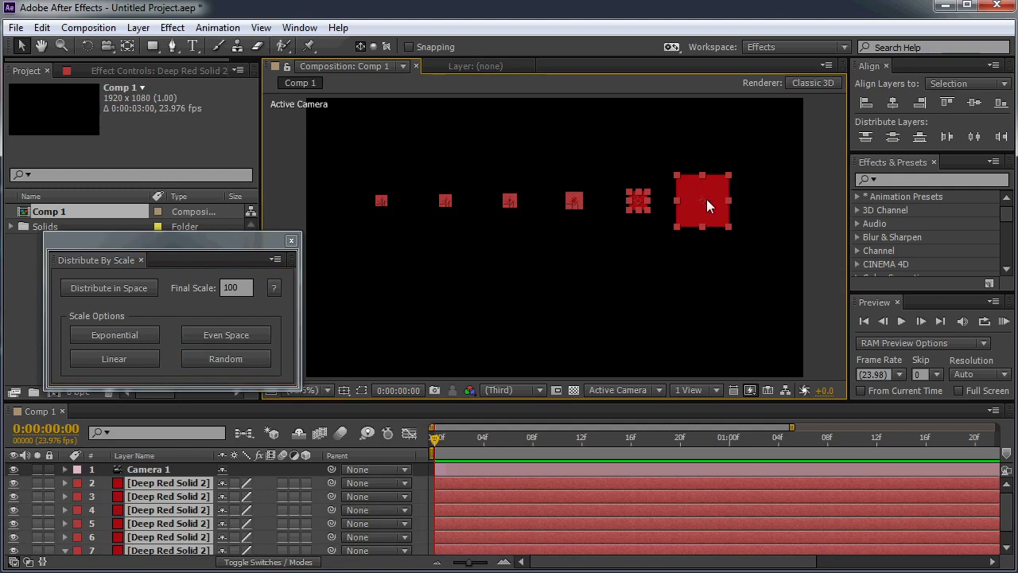
{"action": "mouse_move", "coordinate": [767, 135]}
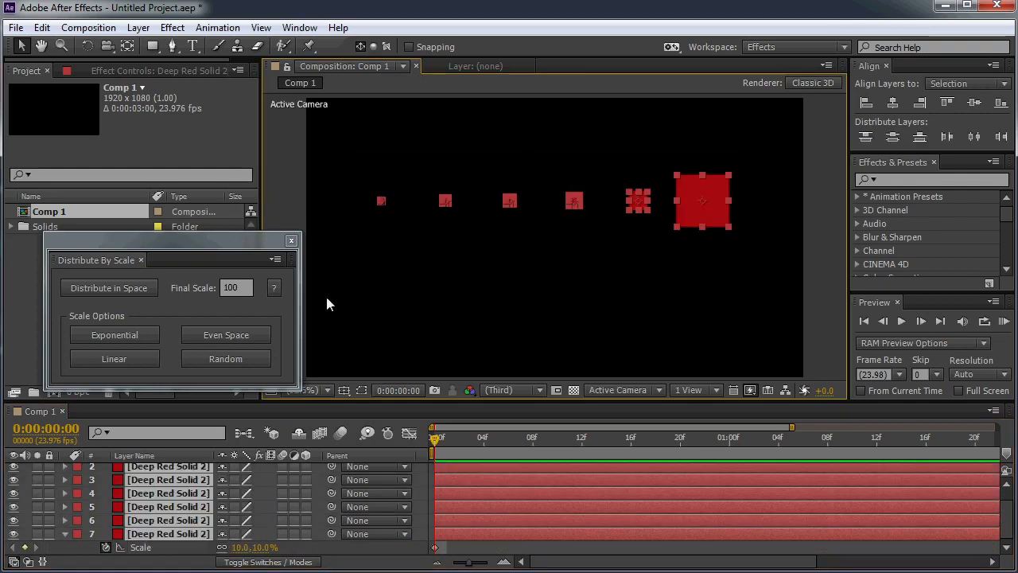
Step: Try Even Space and Linear, then grade the square sizes exponentially
{"action": "left_click", "coordinate": [225, 334]}
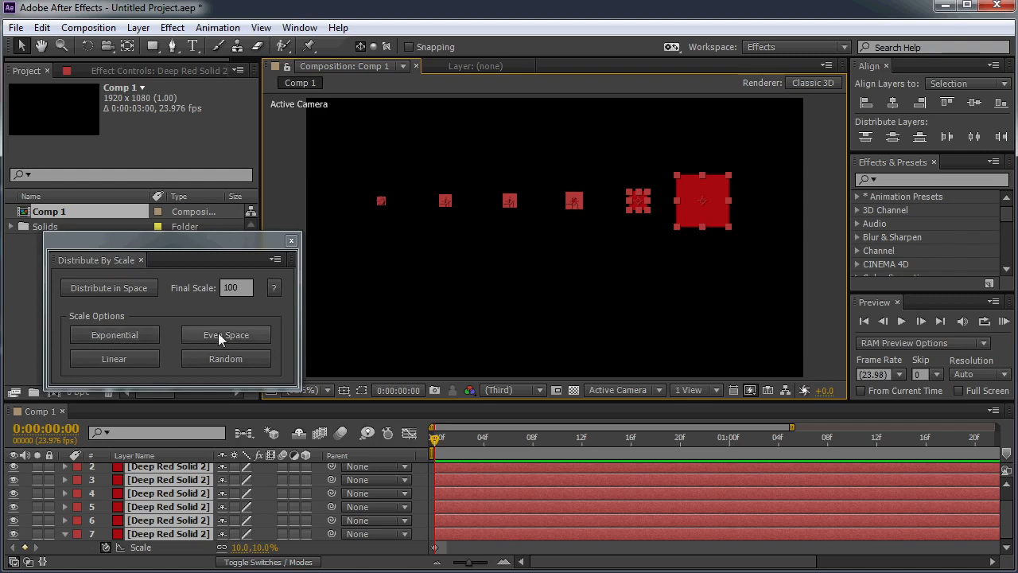
{"action": "left_click", "coordinate": [226, 334]}
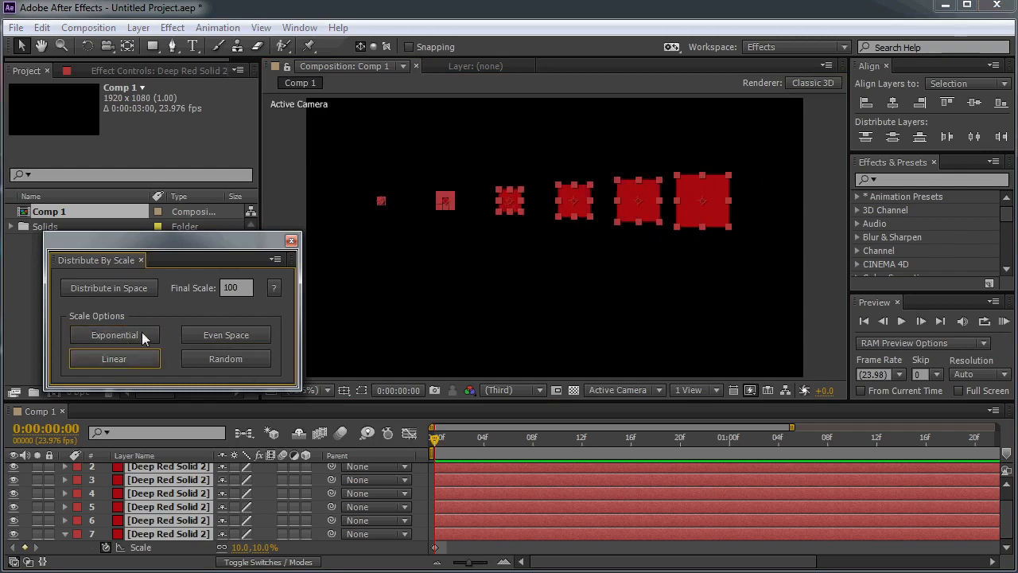
{"action": "left_click", "coordinate": [114, 334]}
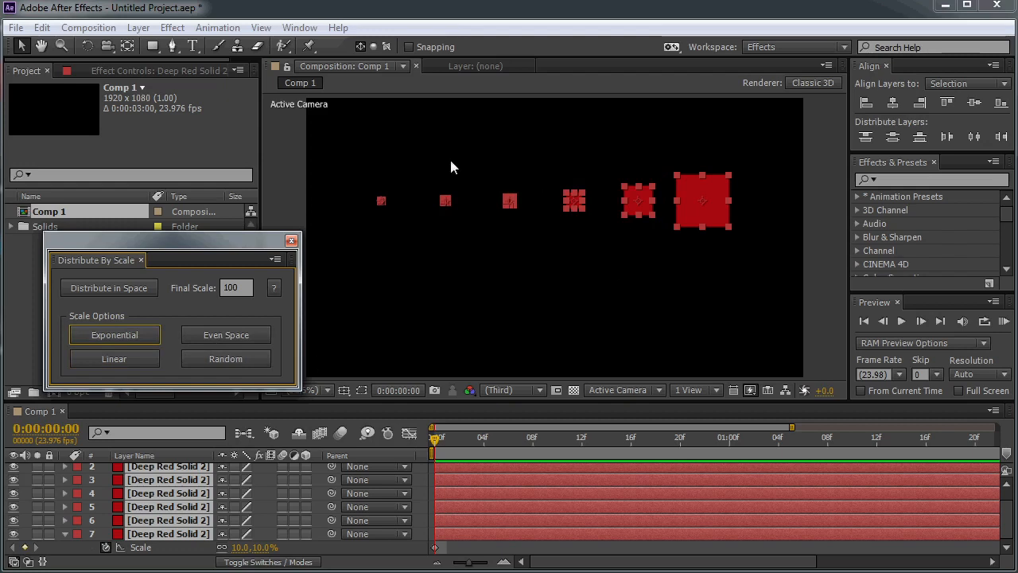
{"action": "mouse_move", "coordinate": [287, 373]}
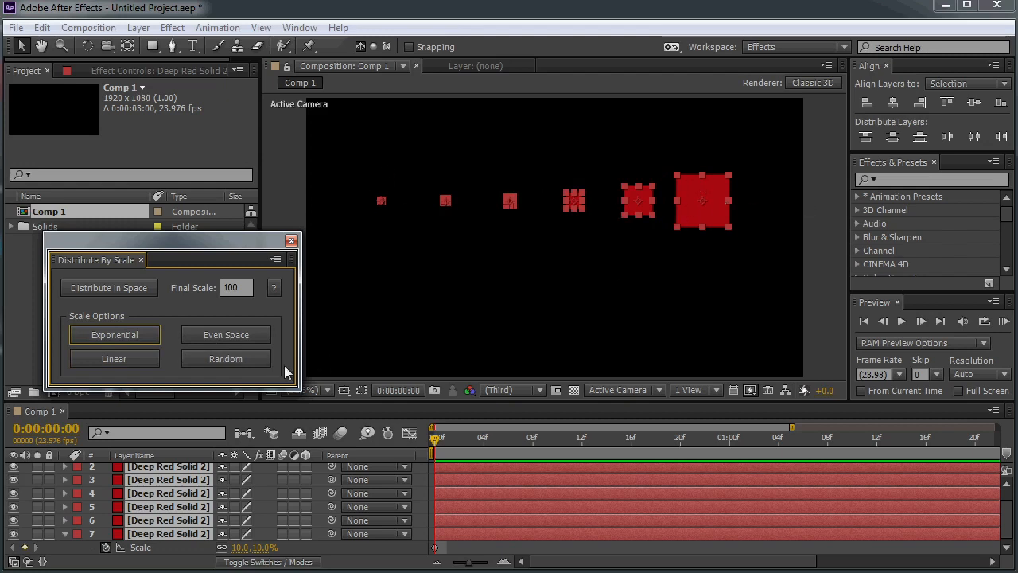
{"action": "mouse_move", "coordinate": [811, 291]}
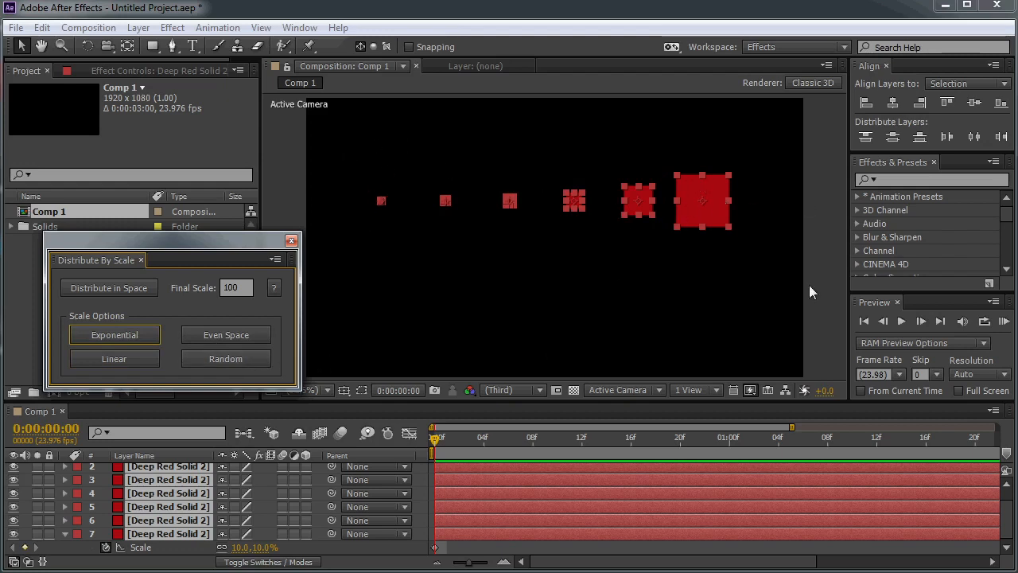
{"action": "mouse_move", "coordinate": [198, 305]}
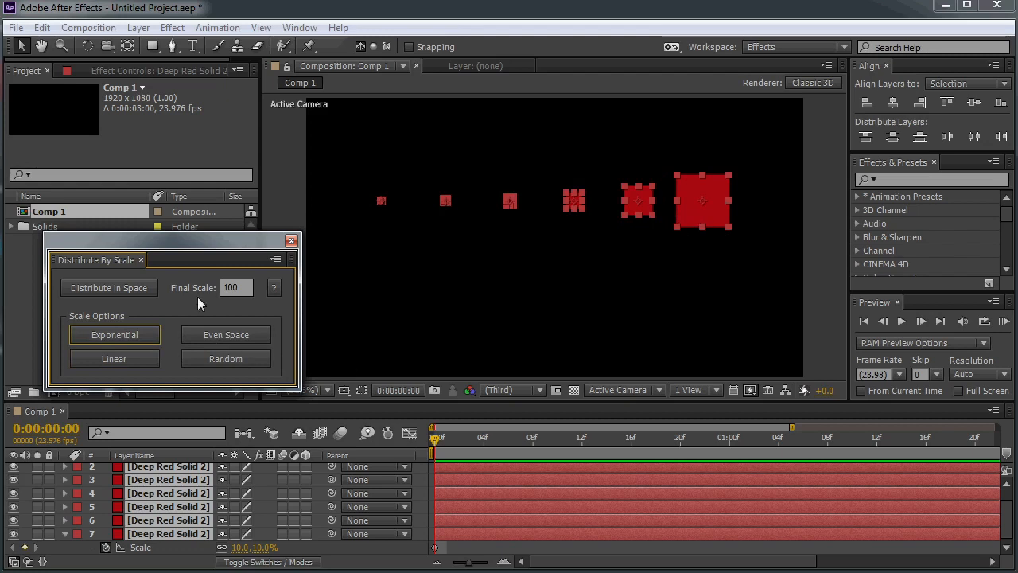
{"action": "mouse_move", "coordinate": [253, 360]}
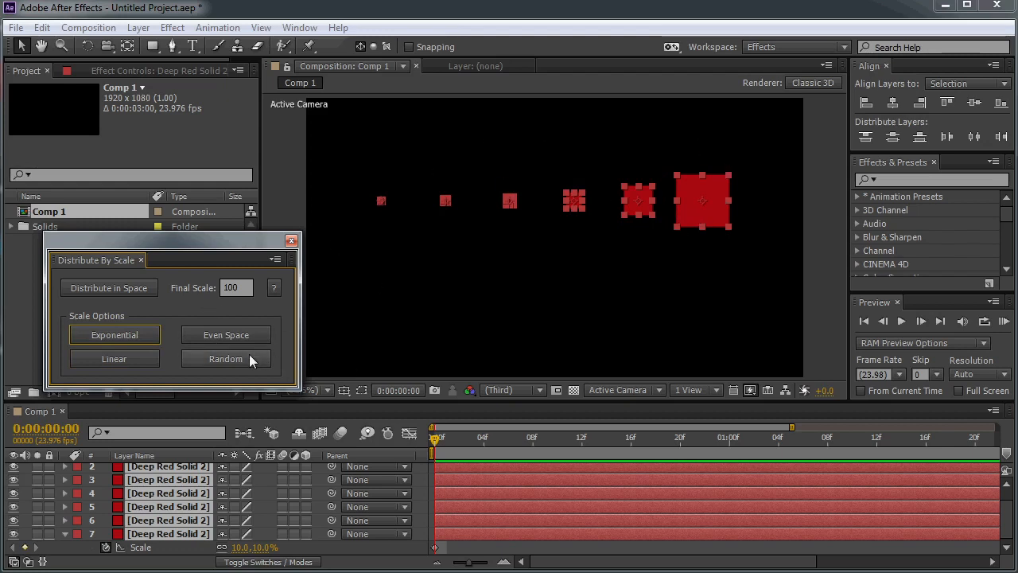
{"action": "left_click", "coordinate": [226, 358]}
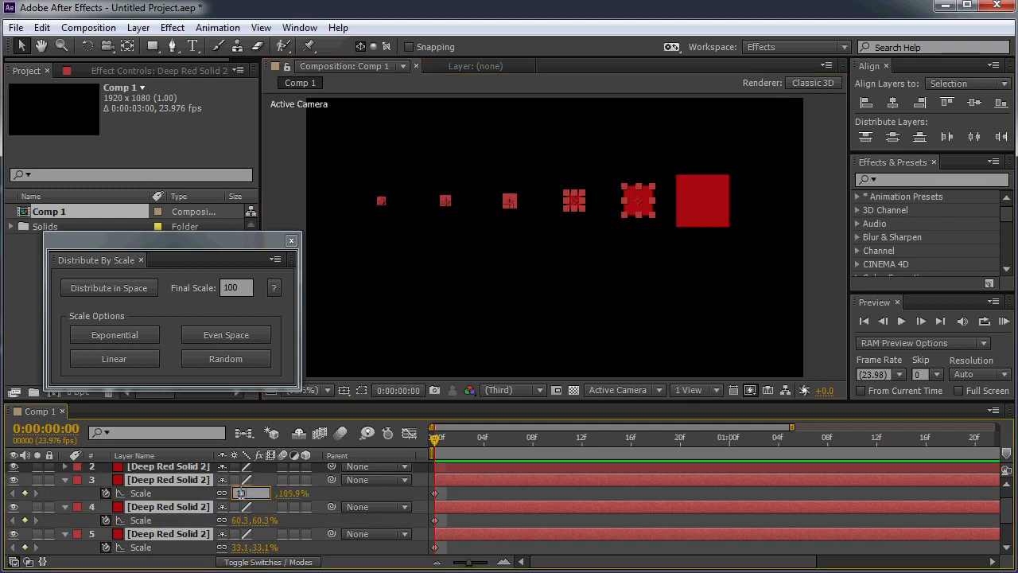
Step: Set the middle solids' Scale to 100% and reselect all six squares
{"action": "left_click", "coordinate": [225, 334]}
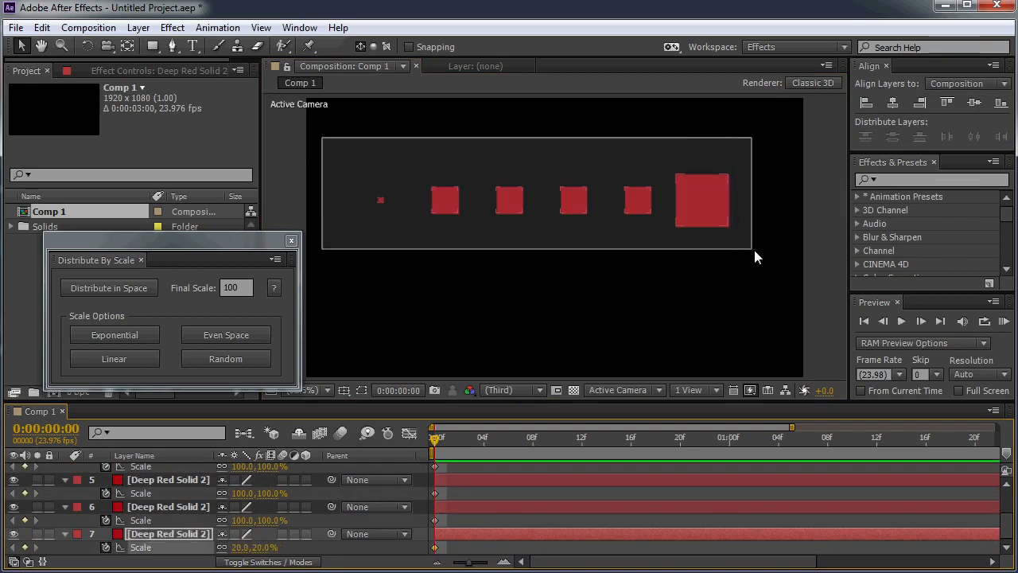
{"action": "left_click", "coordinate": [113, 334]}
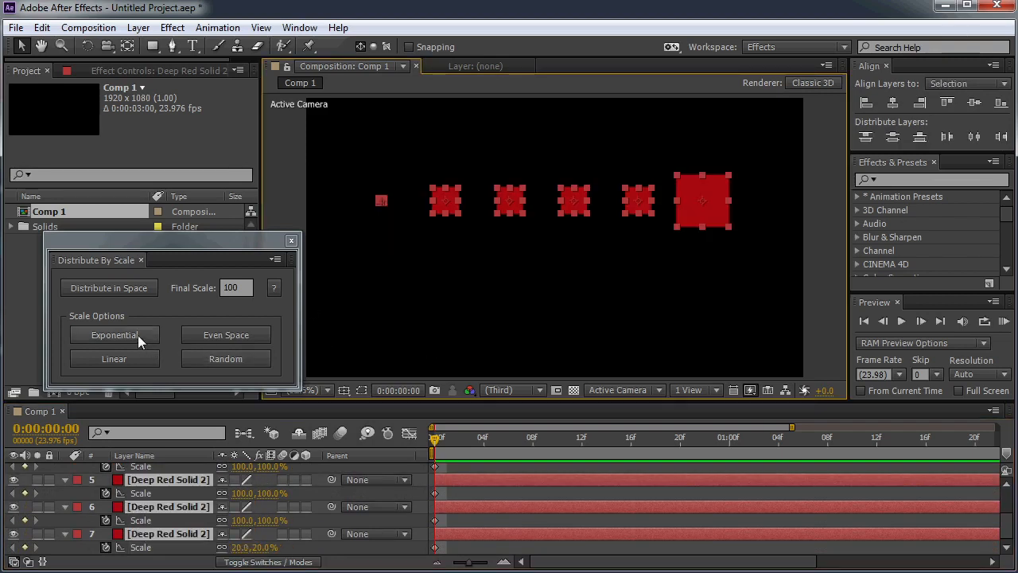
Step: Re-grade the squares exponentially and distribute them in space as 3D layers
{"action": "left_click", "coordinate": [114, 335]}
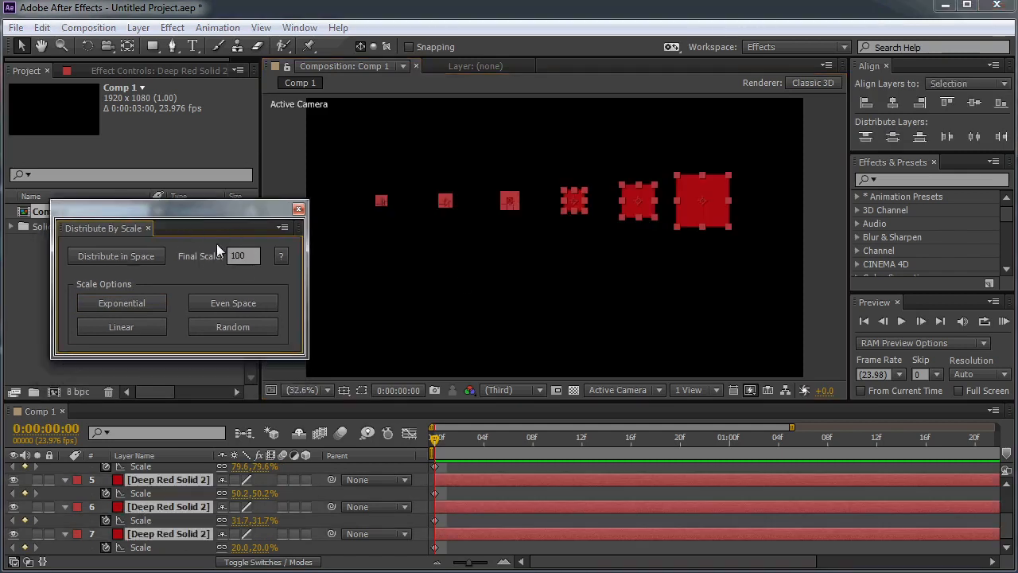
{"action": "mouse_move", "coordinate": [203, 256]}
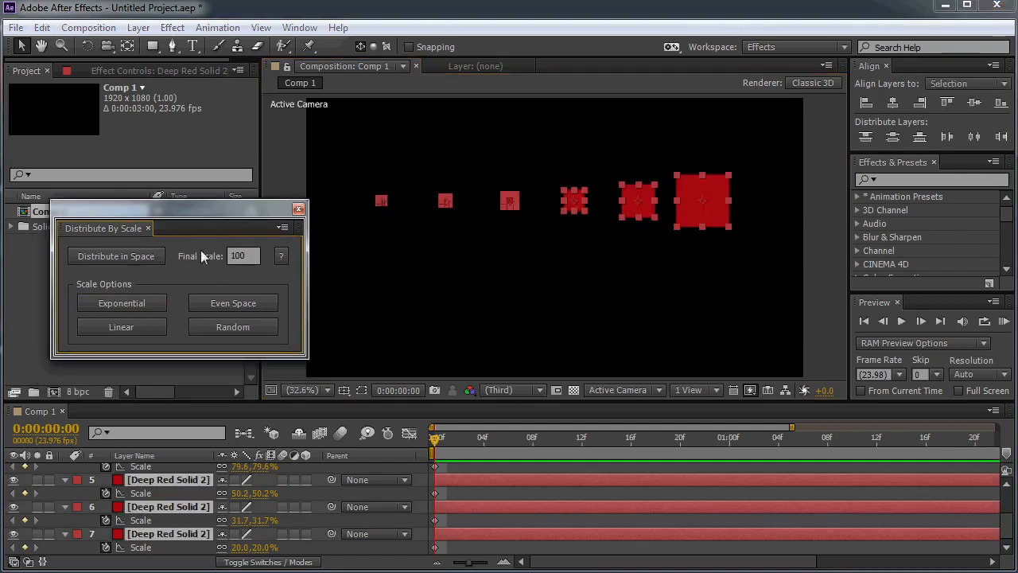
{"action": "mouse_move", "coordinate": [117, 256]}
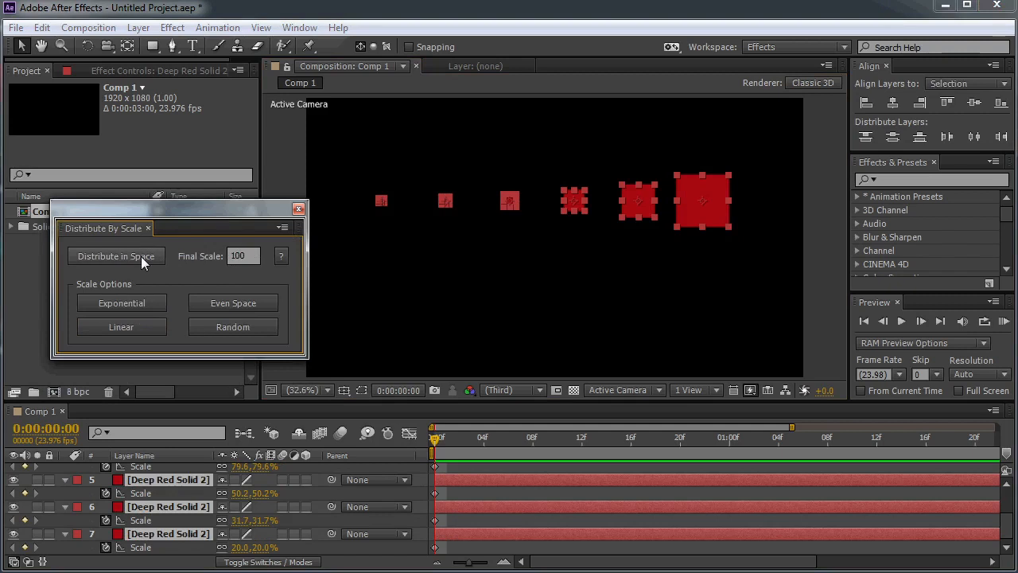
{"action": "left_click", "coordinate": [115, 256]}
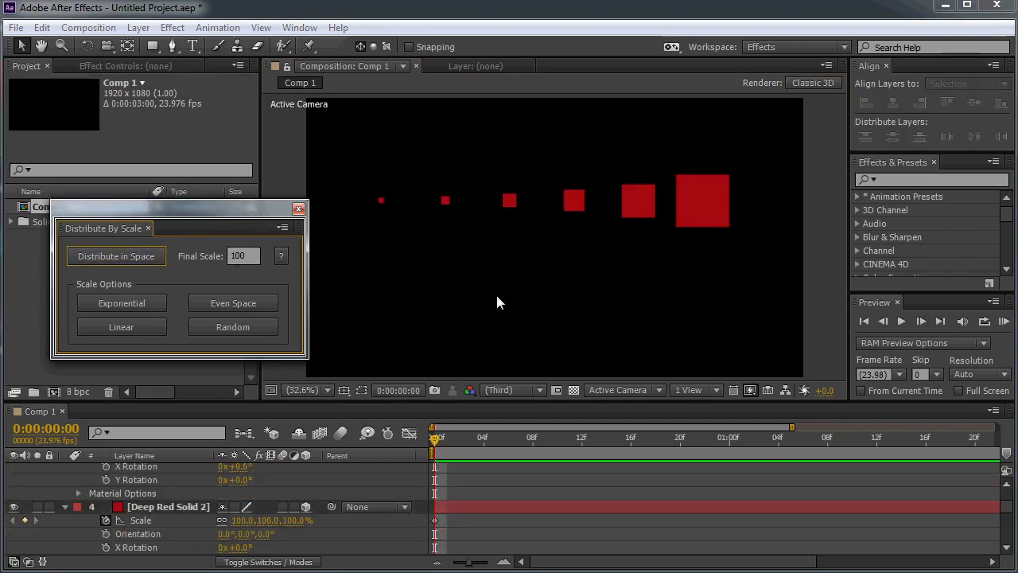
{"action": "mouse_move", "coordinate": [568, 128]}
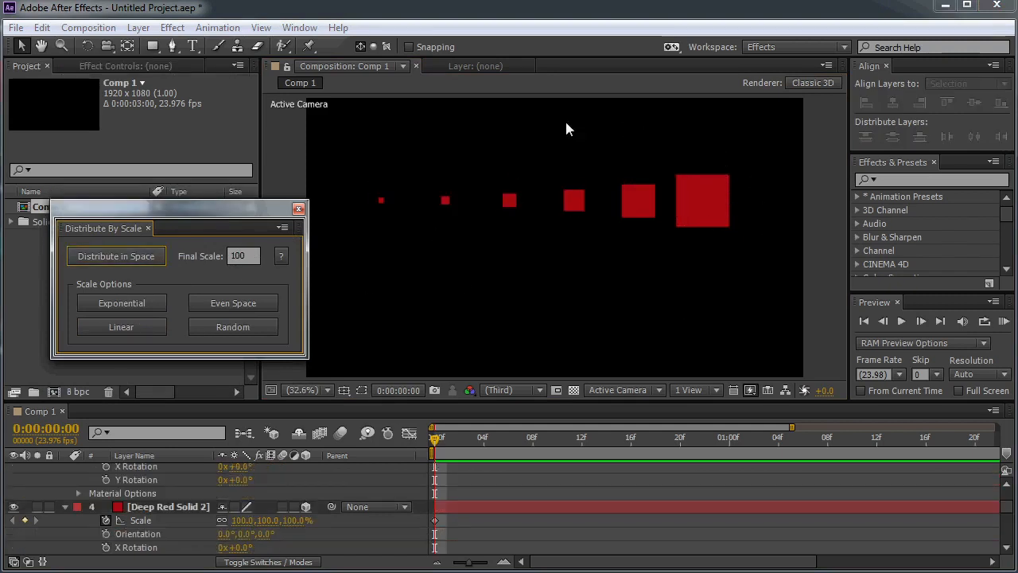
{"action": "mouse_move", "coordinate": [482, 415]}
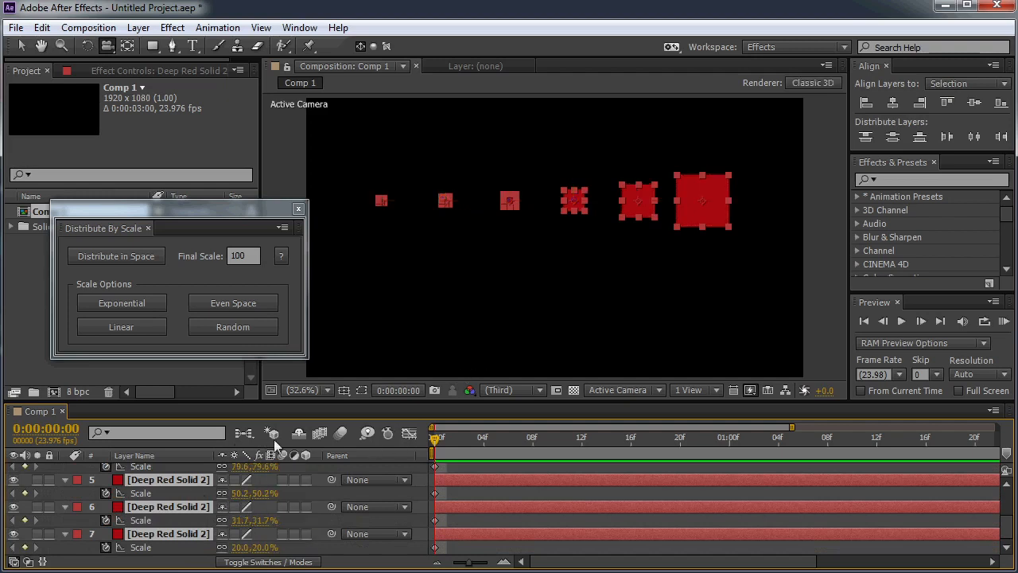
{"action": "mouse_move", "coordinate": [249, 497]}
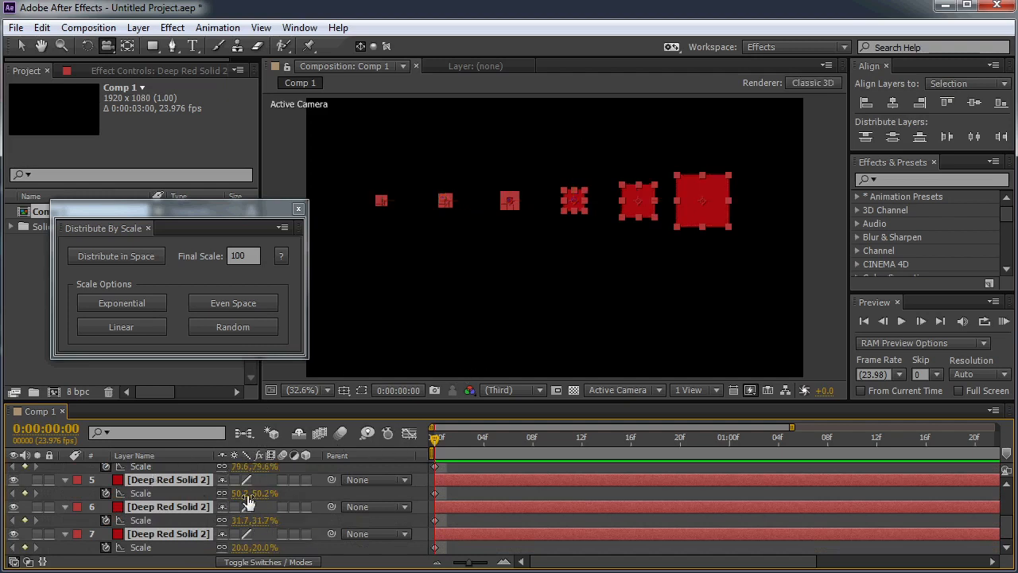
Step: Set Final Scale to 200 and rerun Distribute in Space on all six squares
{"action": "left_click", "coordinate": [116, 255]}
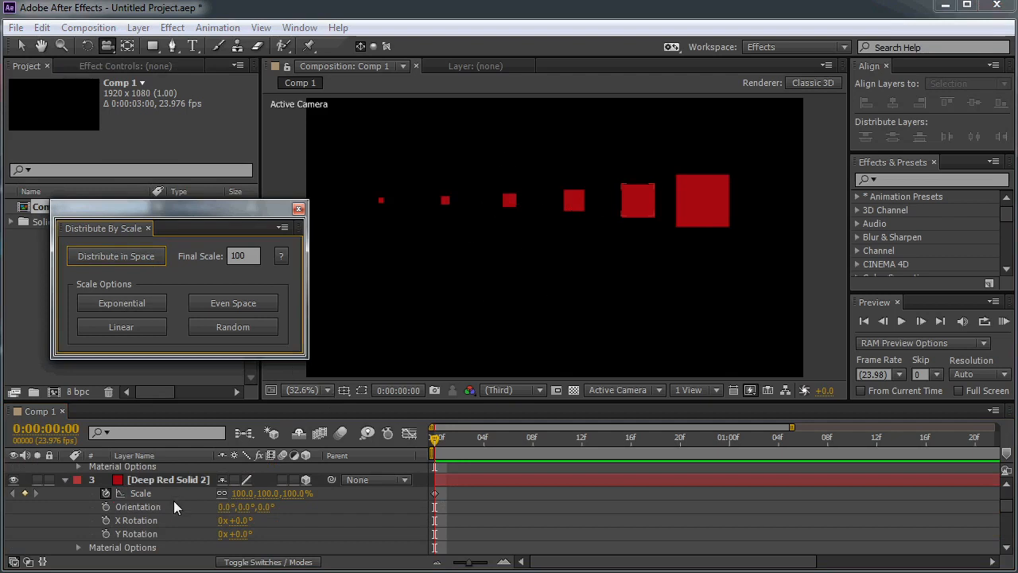
{"action": "left_click", "coordinate": [116, 255]}
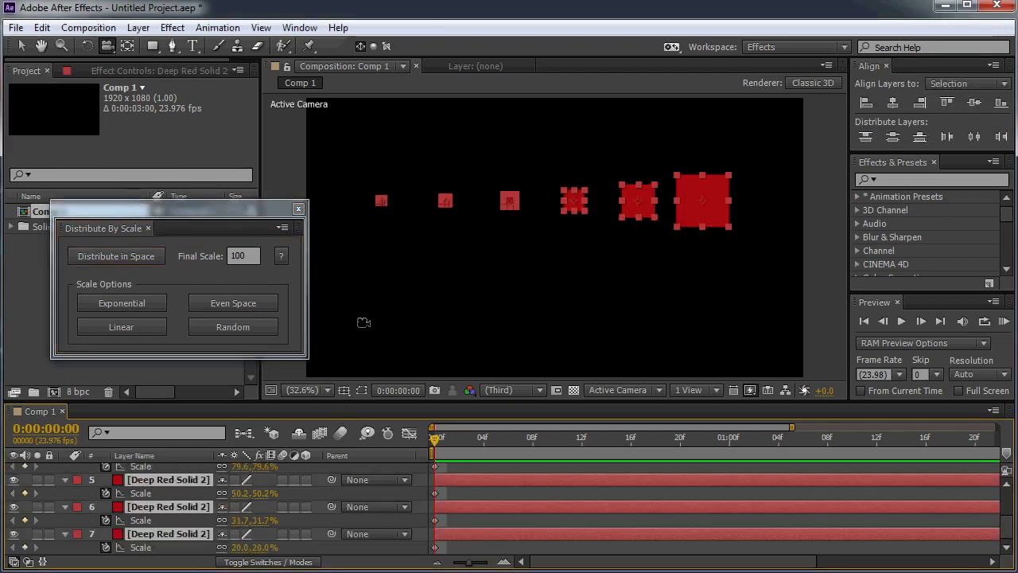
{"action": "left_click", "coordinate": [242, 256]}
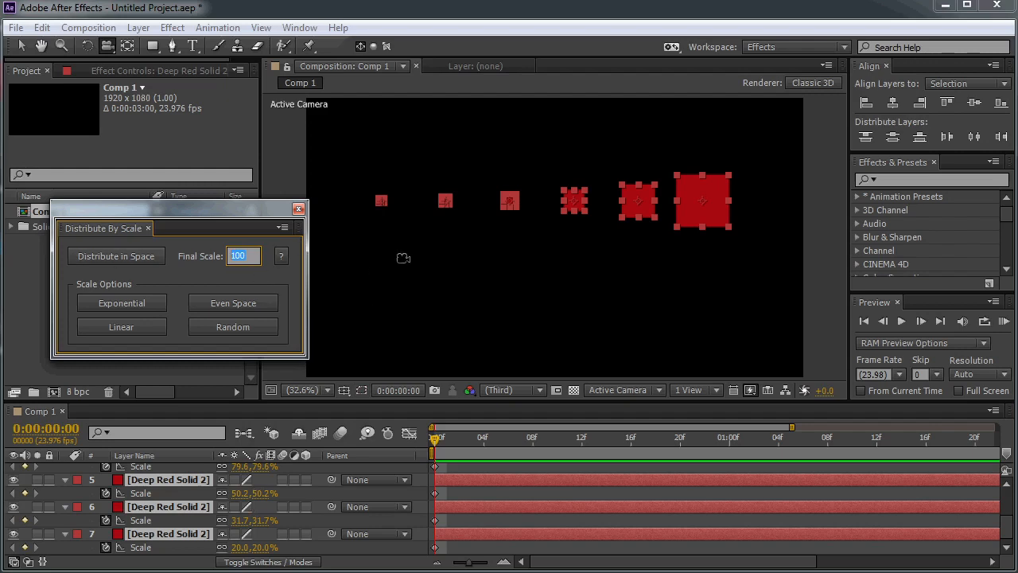
{"action": "mouse_move", "coordinate": [656, 128]}
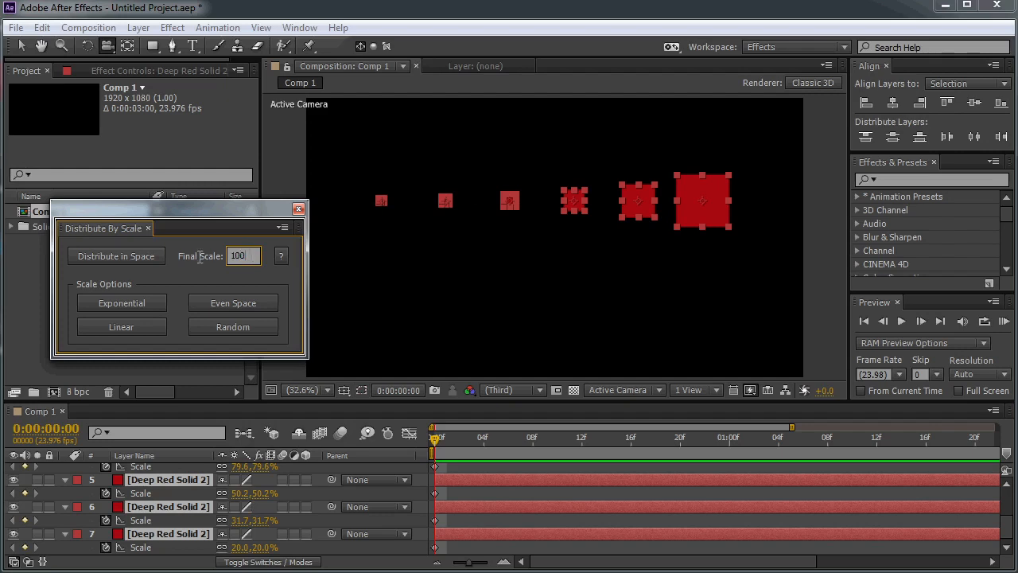
{"action": "type", "text": "200"}
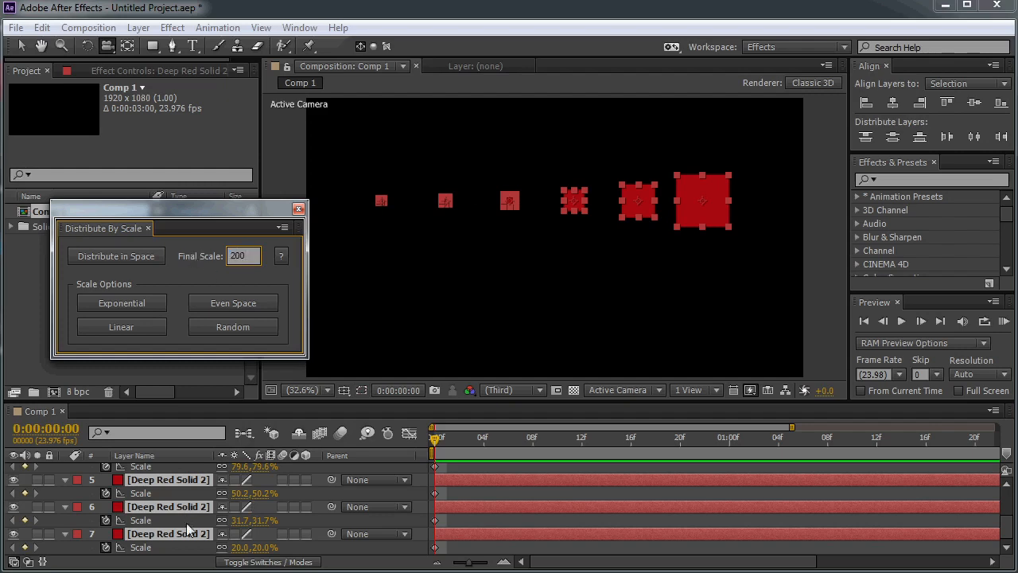
{"action": "left_click", "coordinate": [116, 255]}
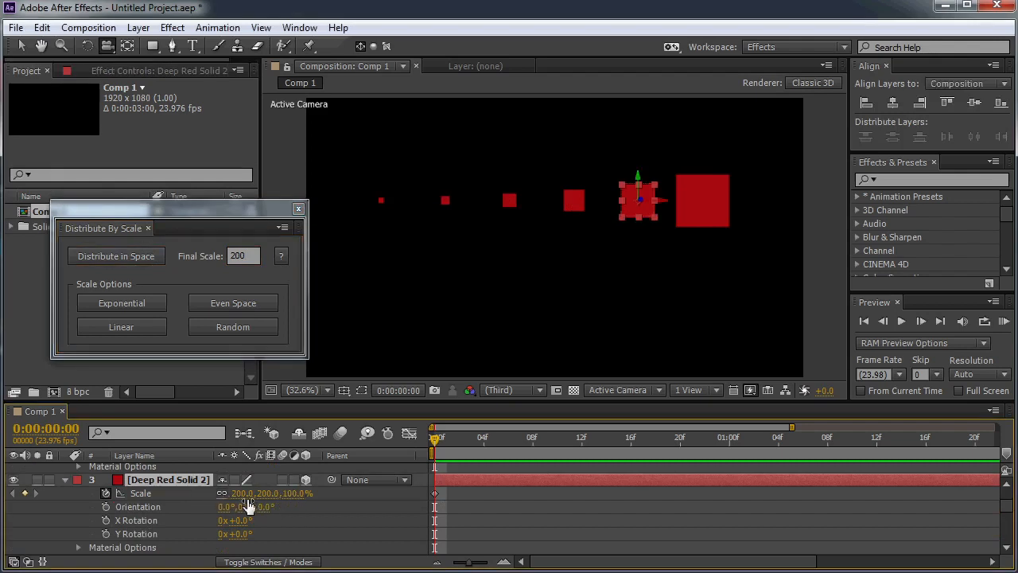
{"action": "mouse_move", "coordinate": [691, 236]}
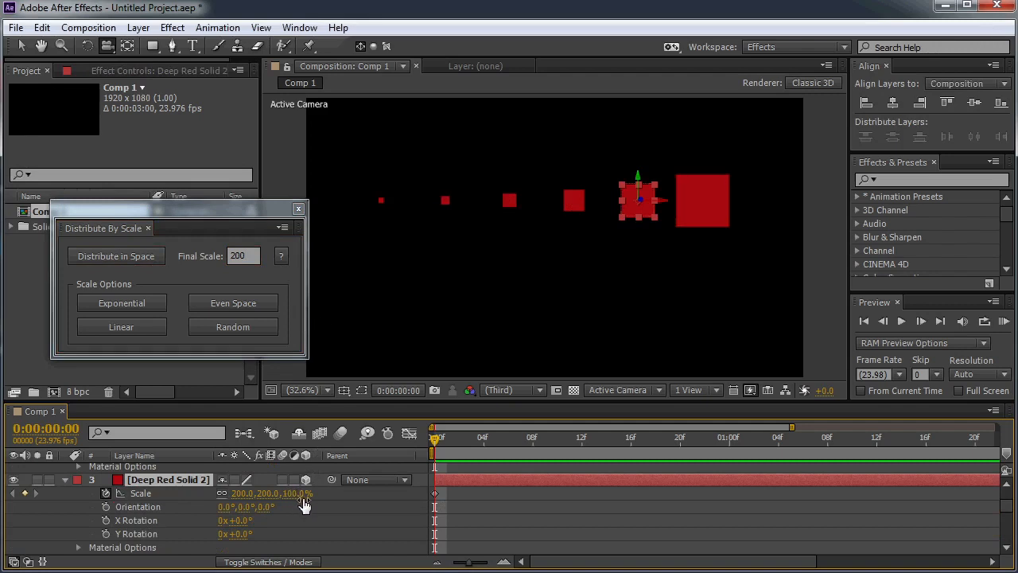
{"action": "mouse_move", "coordinate": [508, 312]}
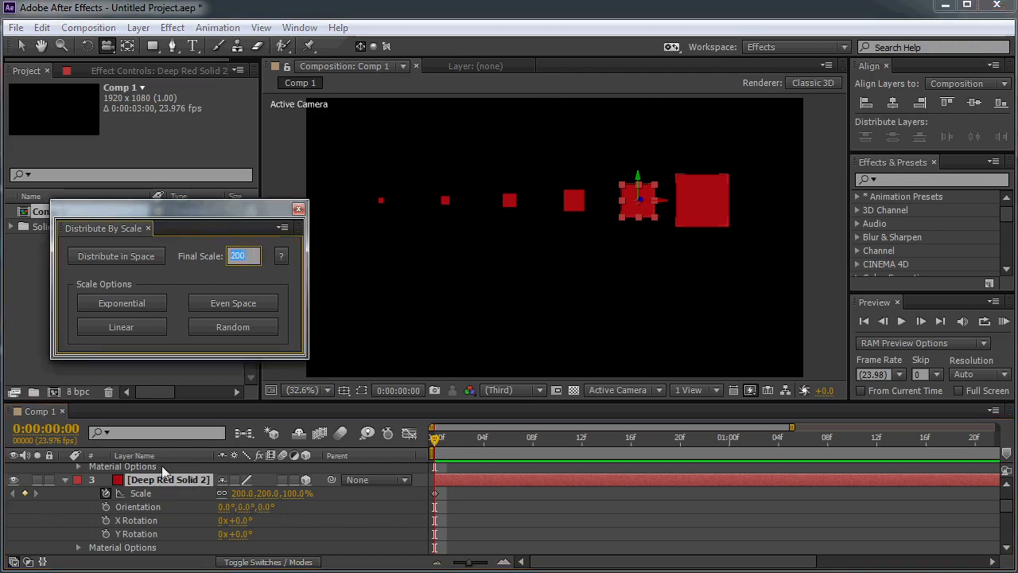
Step: Distribute the selected squares in depth with a Final Scale of 10
{"action": "left_click", "coordinate": [116, 255]}
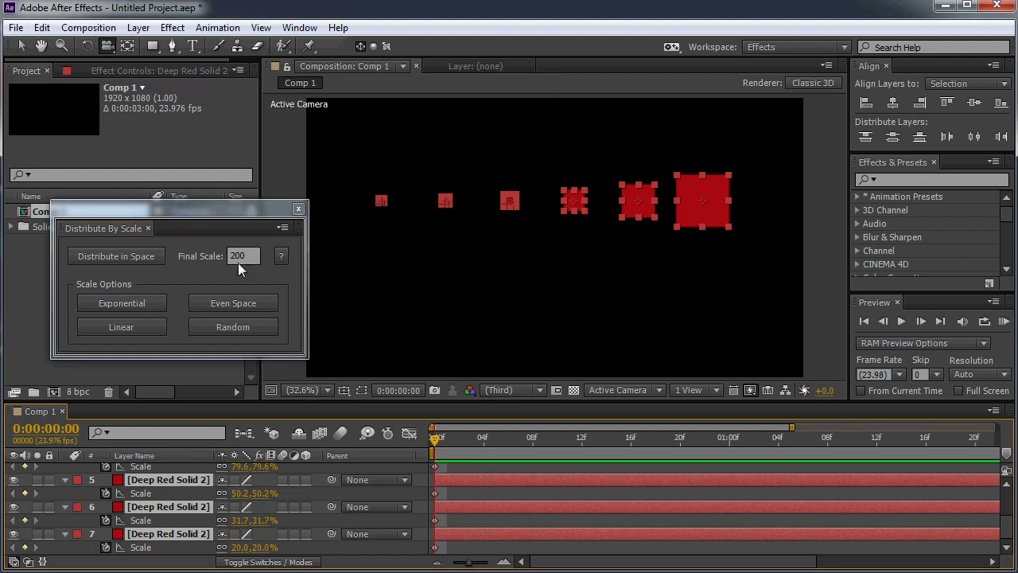
{"action": "type", "text": "10"}
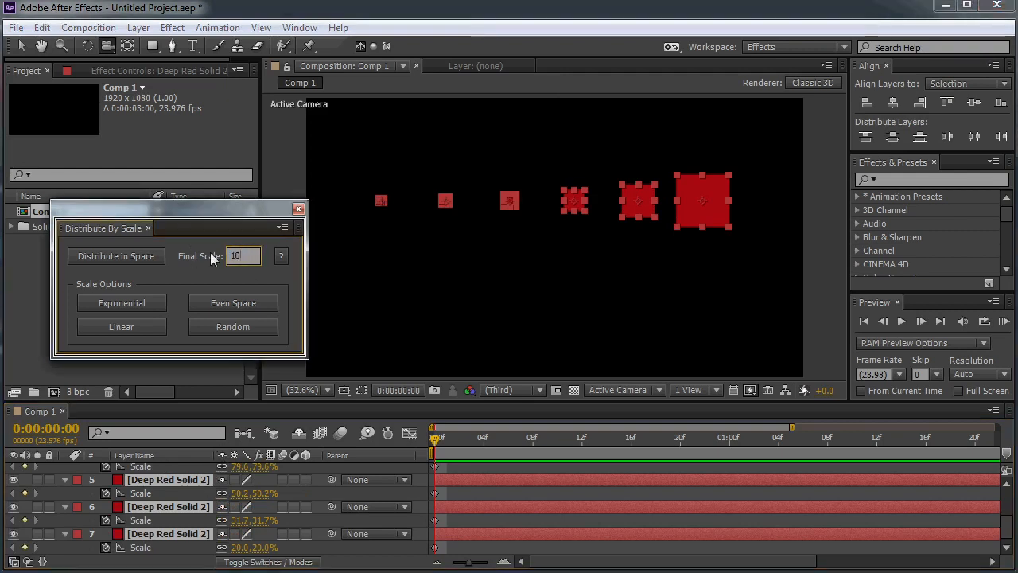
{"action": "left_click", "coordinate": [116, 255]}
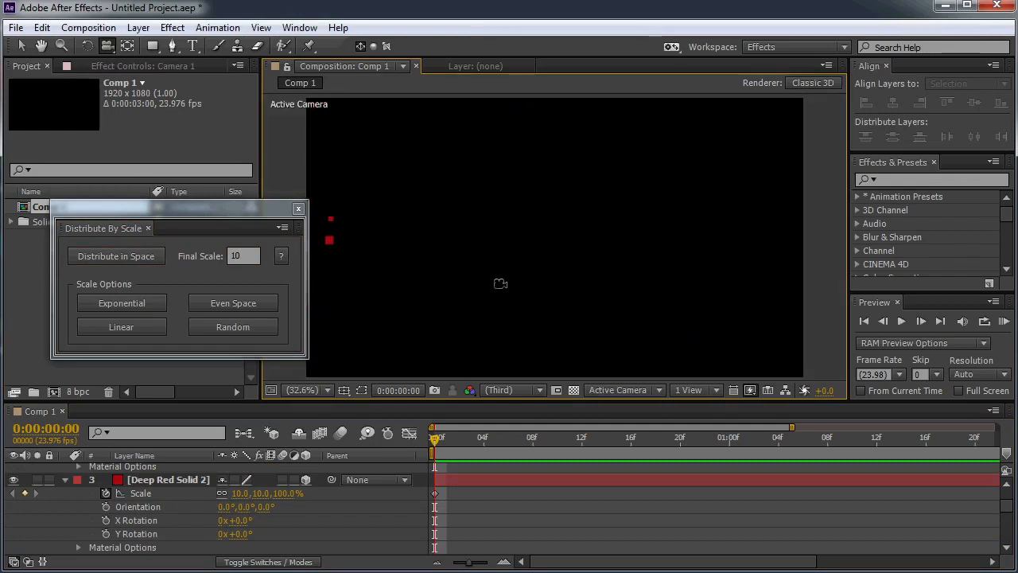
Step: Bring the six squares back into the camera view and reselect all their layers
{"action": "left_click", "coordinate": [115, 255]}
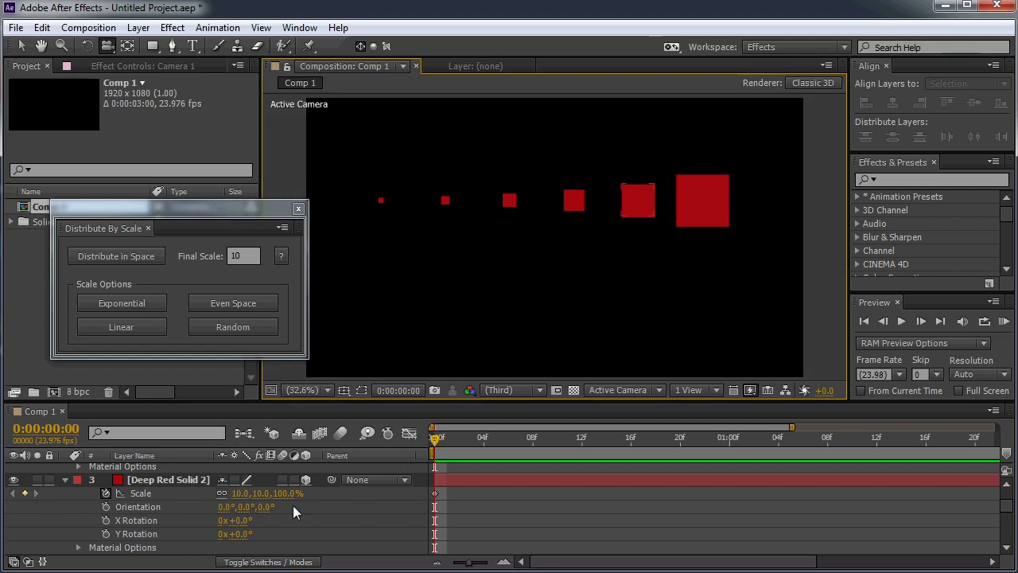
{"action": "left_click", "coordinate": [116, 256]}
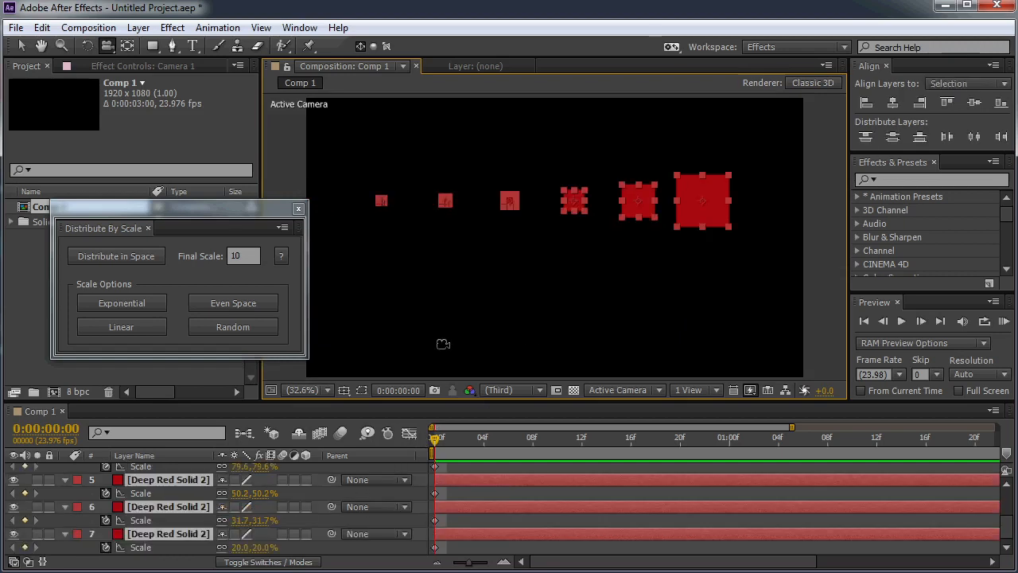
{"action": "mouse_move", "coordinate": [317, 328]}
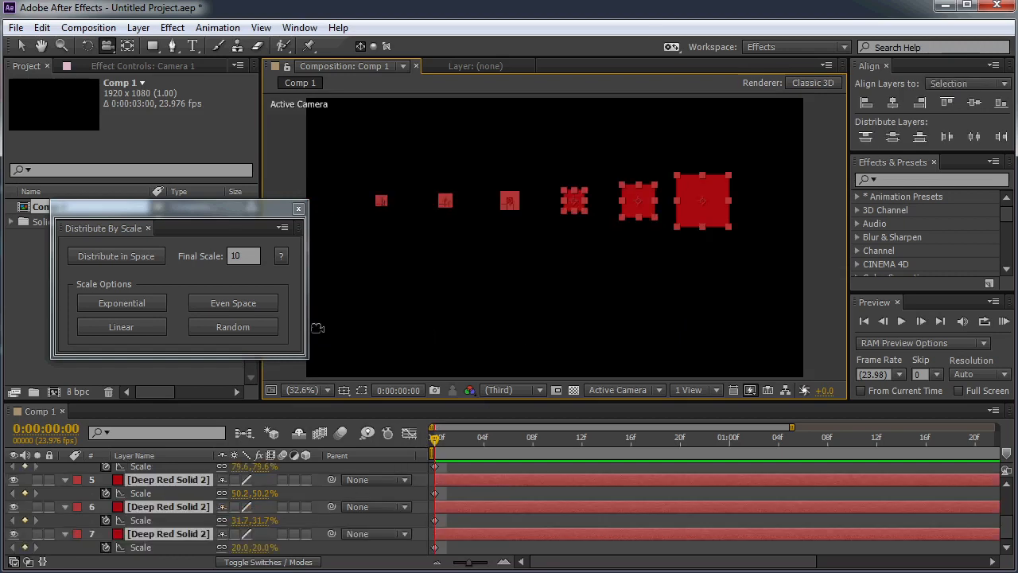
{"action": "mouse_move", "coordinate": [285, 355]}
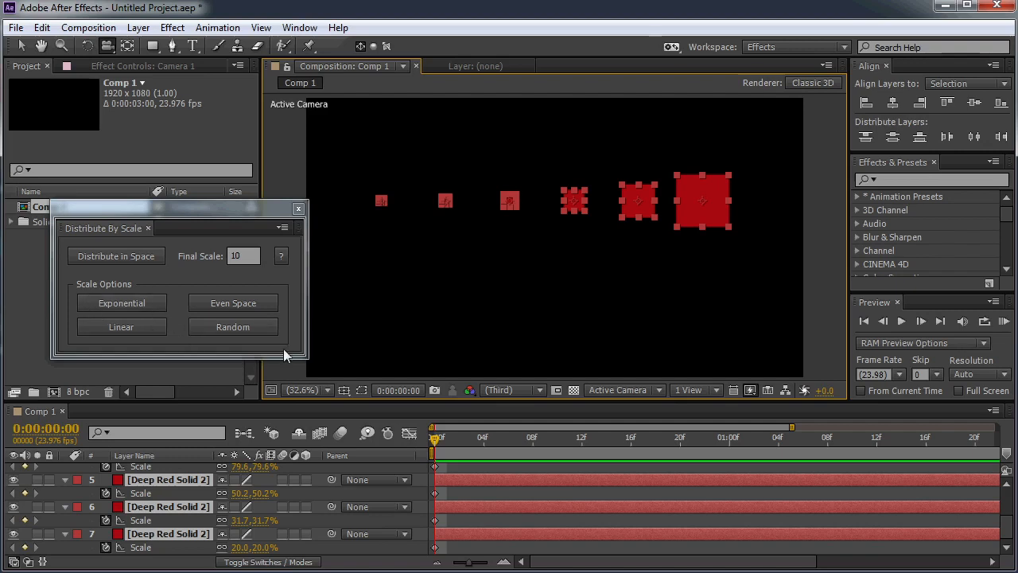
{"action": "mouse_move", "coordinate": [215, 340]}
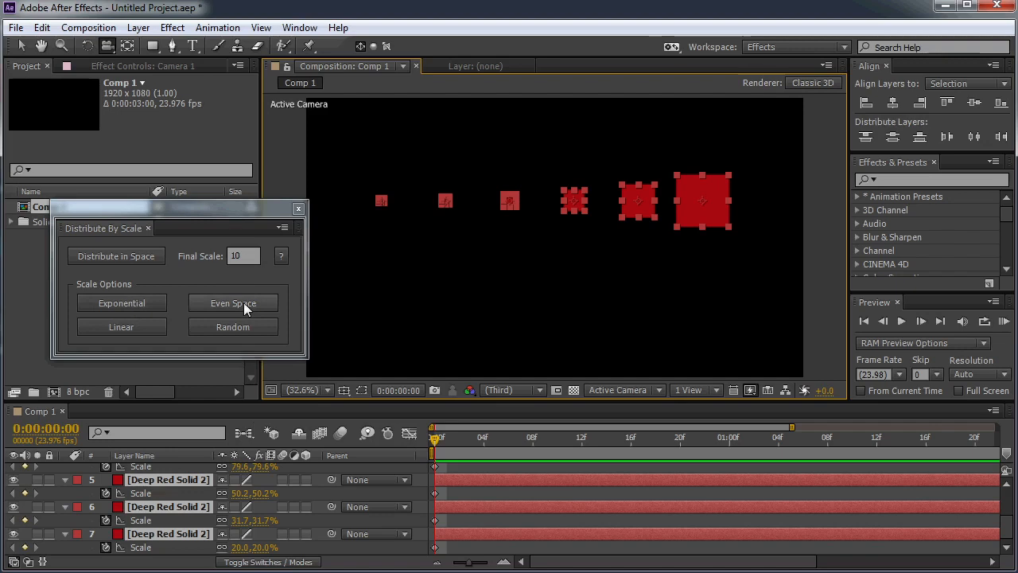
Step: Apply Exponential scaling, distribute the squares in space and view the scene from Top
{"action": "left_click", "coordinate": [121, 303]}
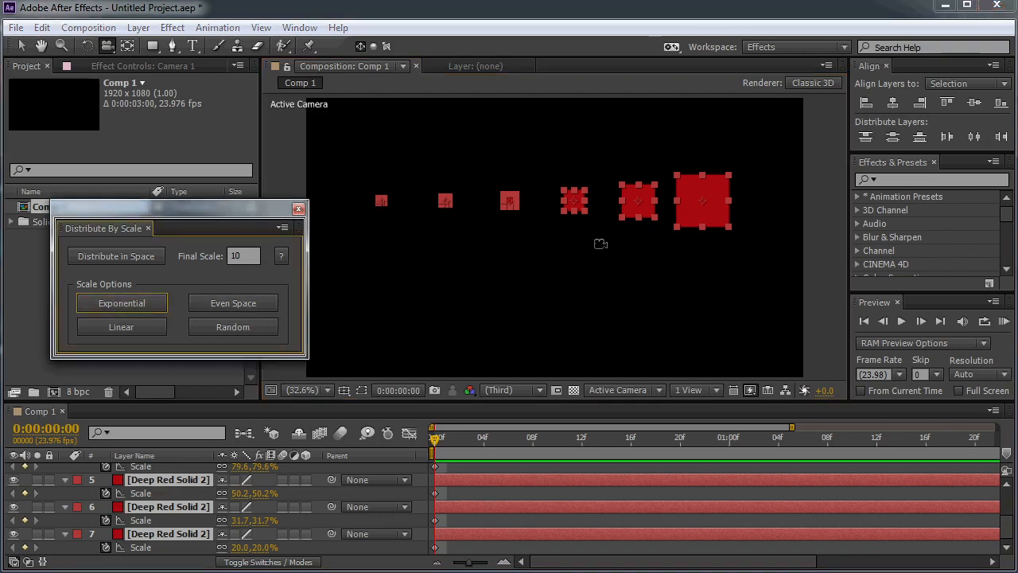
{"action": "left_click", "coordinate": [116, 255]}
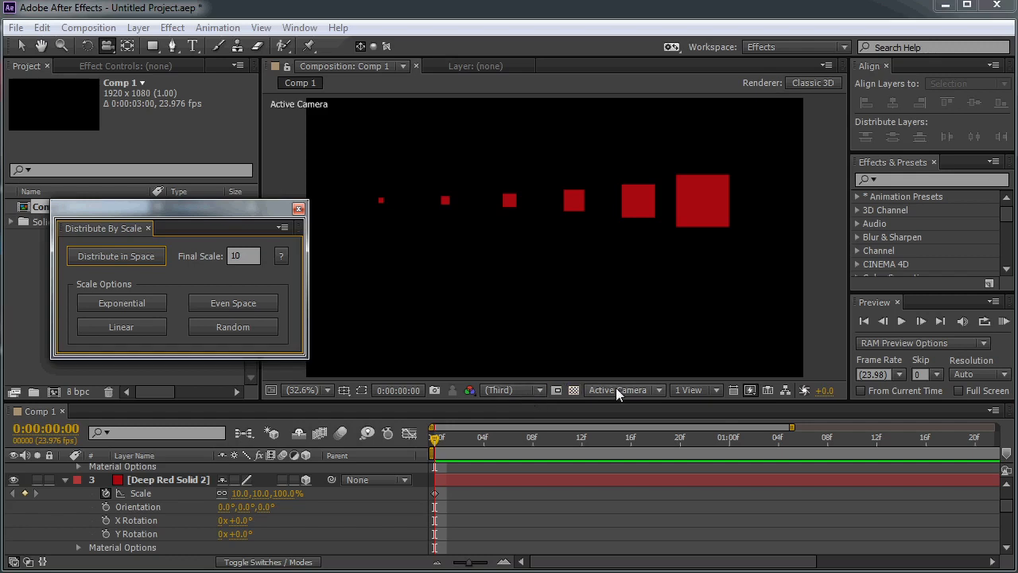
{"action": "left_click", "coordinate": [622, 389]}
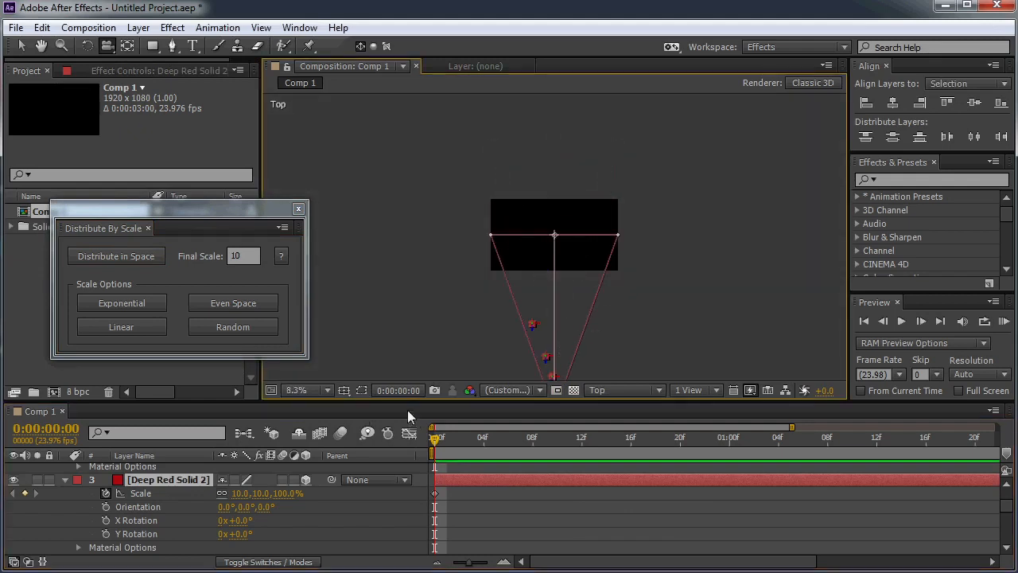
Step: Reselect the square layers and redistribute them with Final Scale back at 100
{"action": "left_click", "coordinate": [116, 255]}
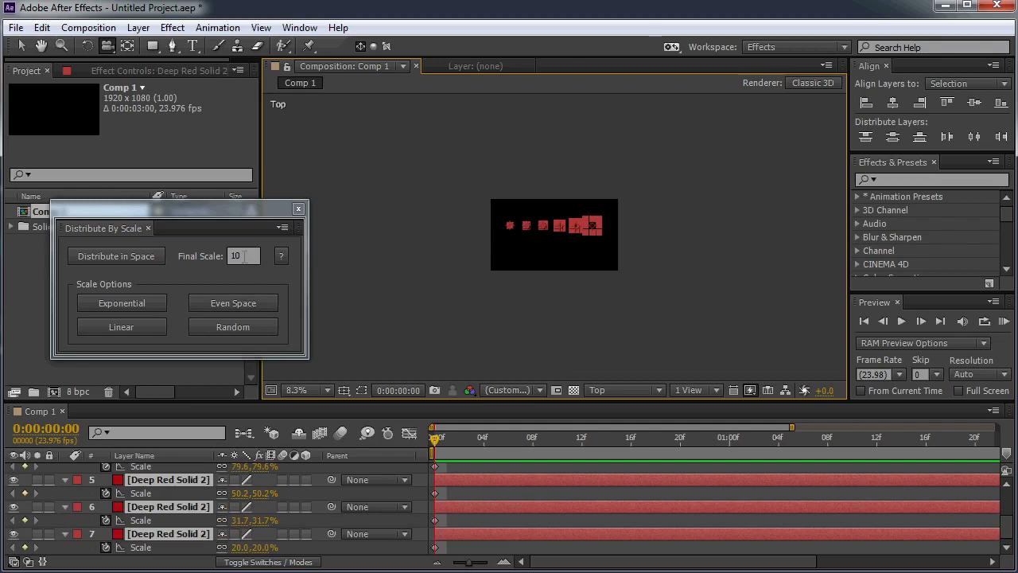
{"action": "type", "text": "100"}
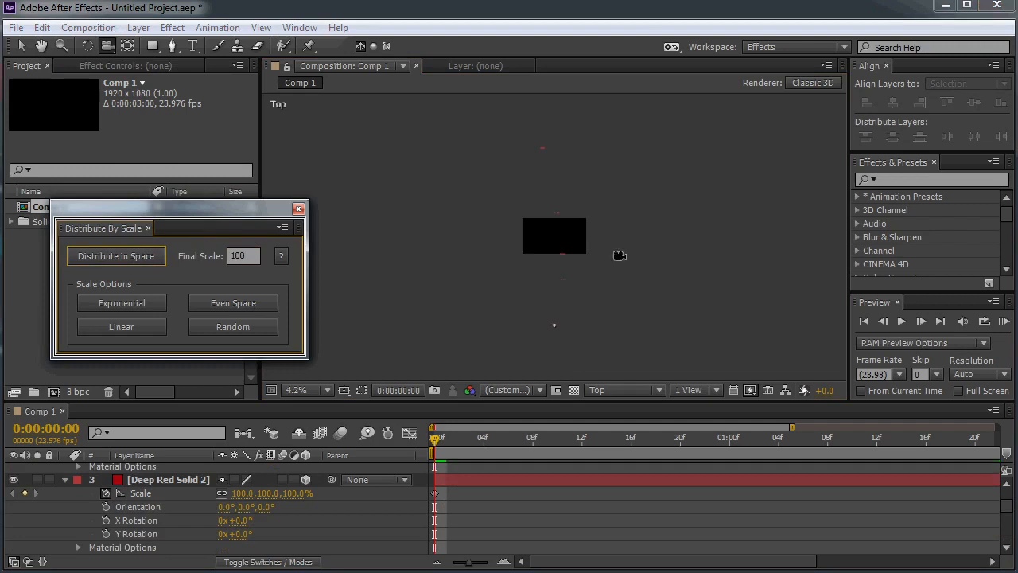
{"action": "left_click", "coordinate": [169, 479]}
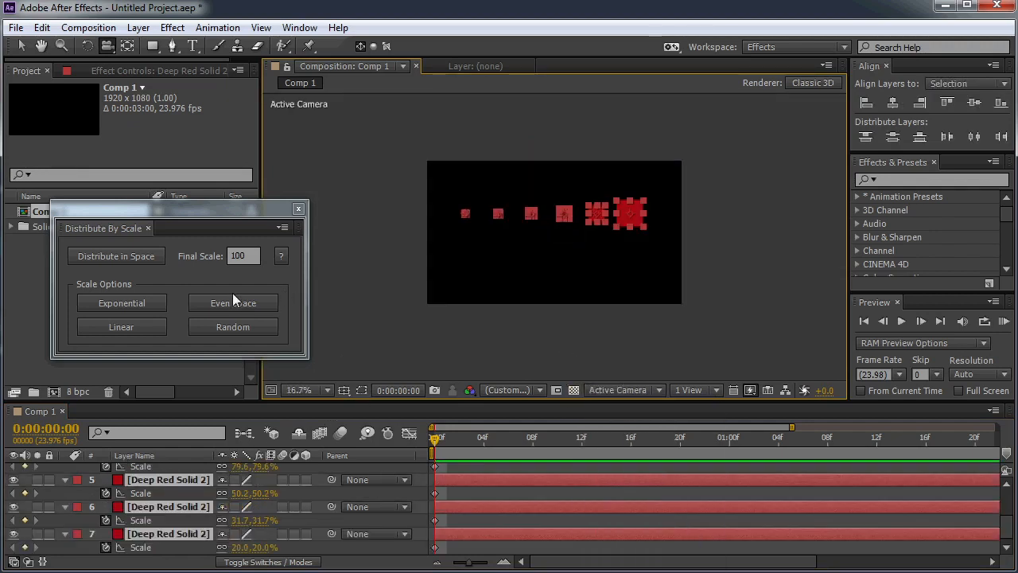
Step: Scale the squares with Even Space, distribute them in depth and view through the camera
{"action": "left_click", "coordinate": [233, 302]}
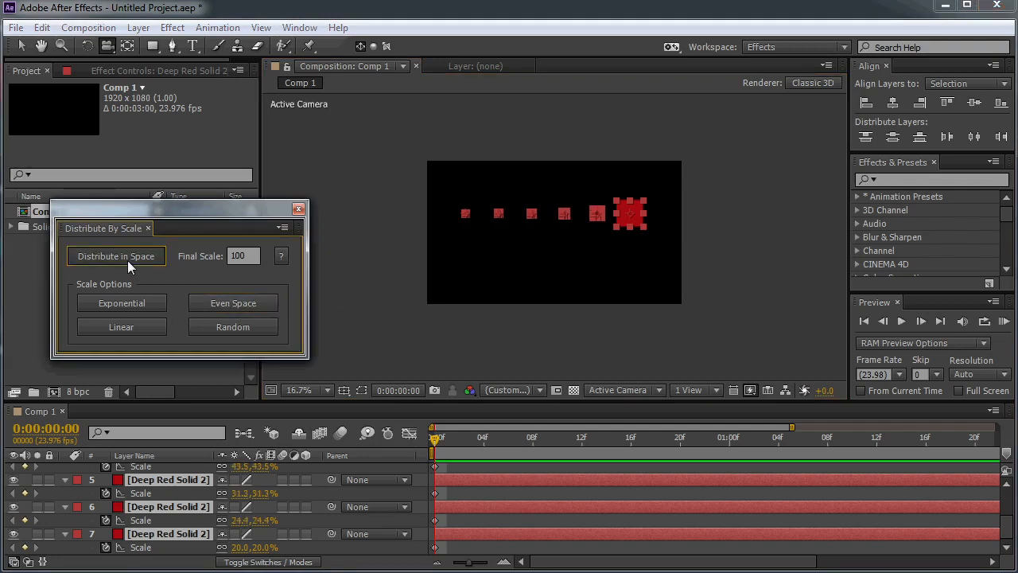
{"action": "left_click", "coordinate": [623, 390]}
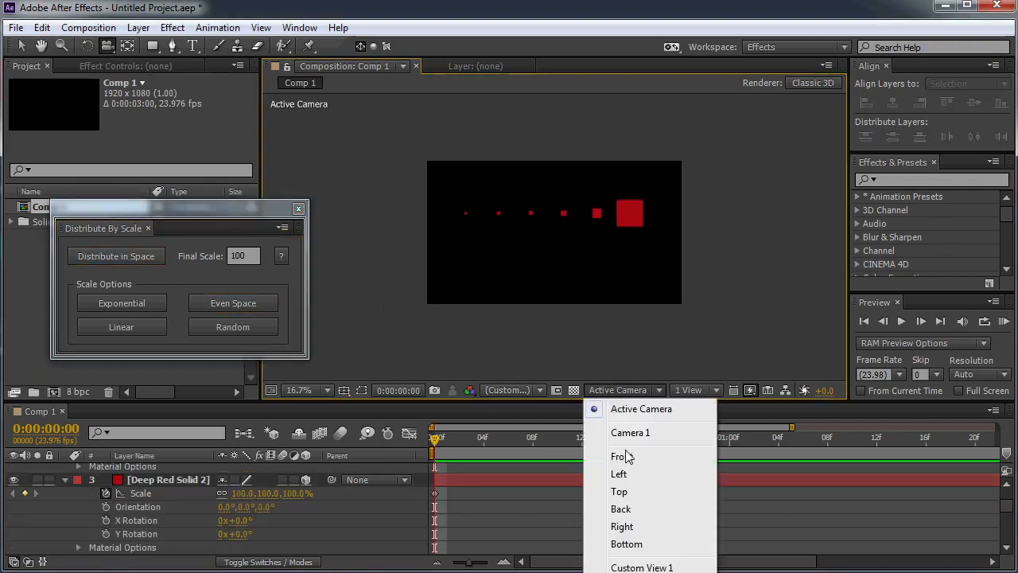
{"action": "left_click", "coordinate": [618, 491]}
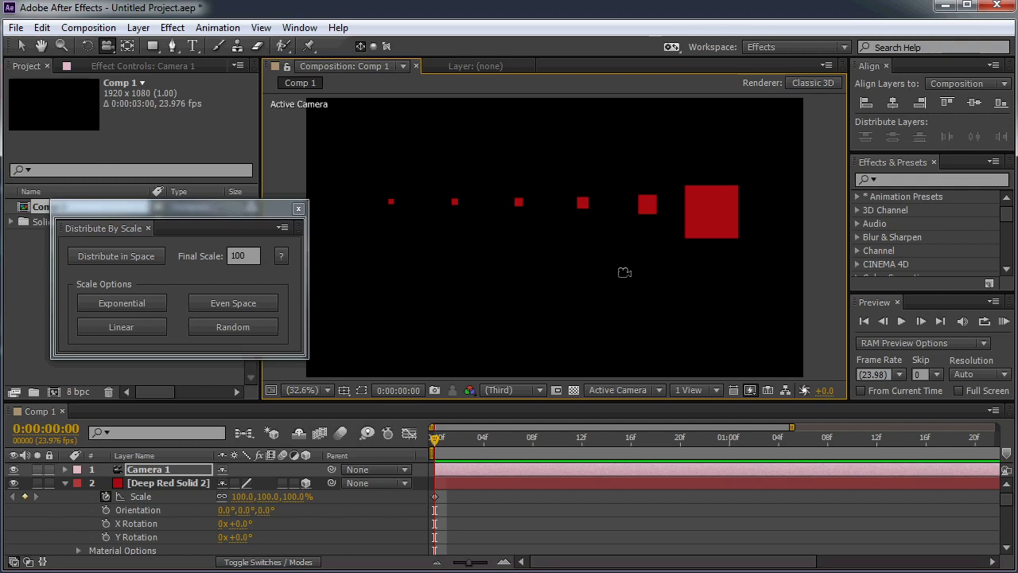
{"action": "mouse_move", "coordinate": [560, 286]}
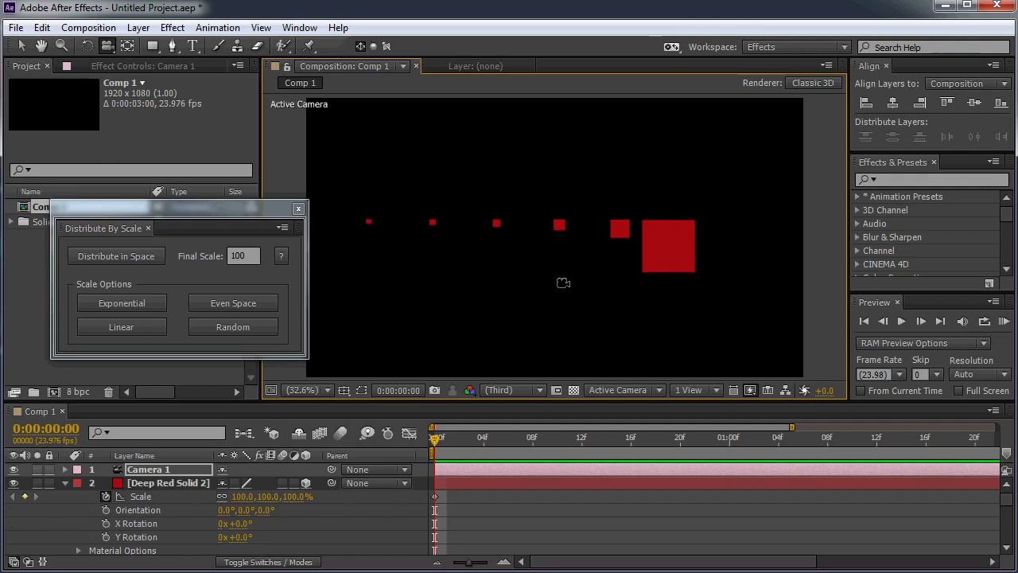
{"action": "mouse_move", "coordinate": [463, 301]}
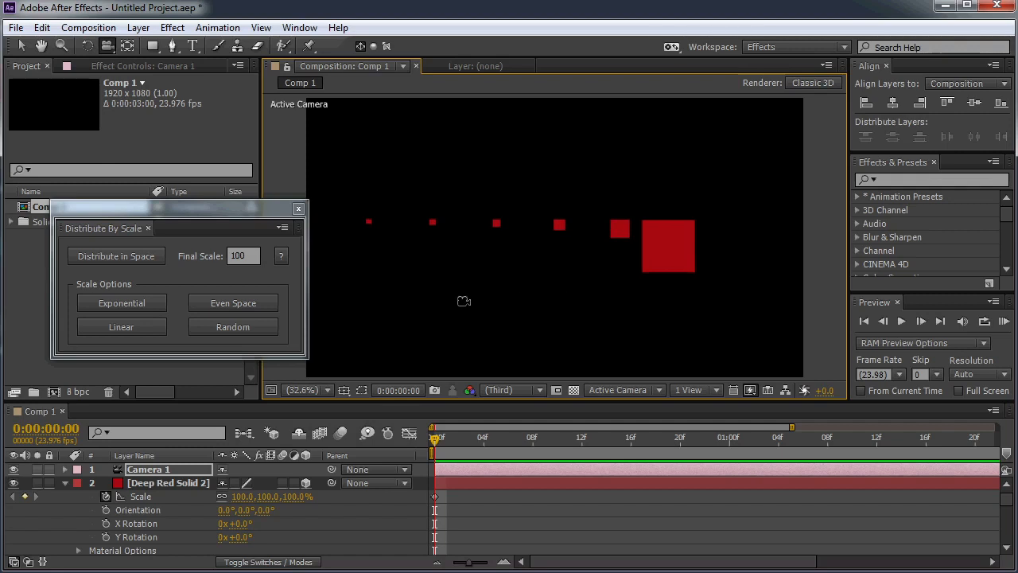